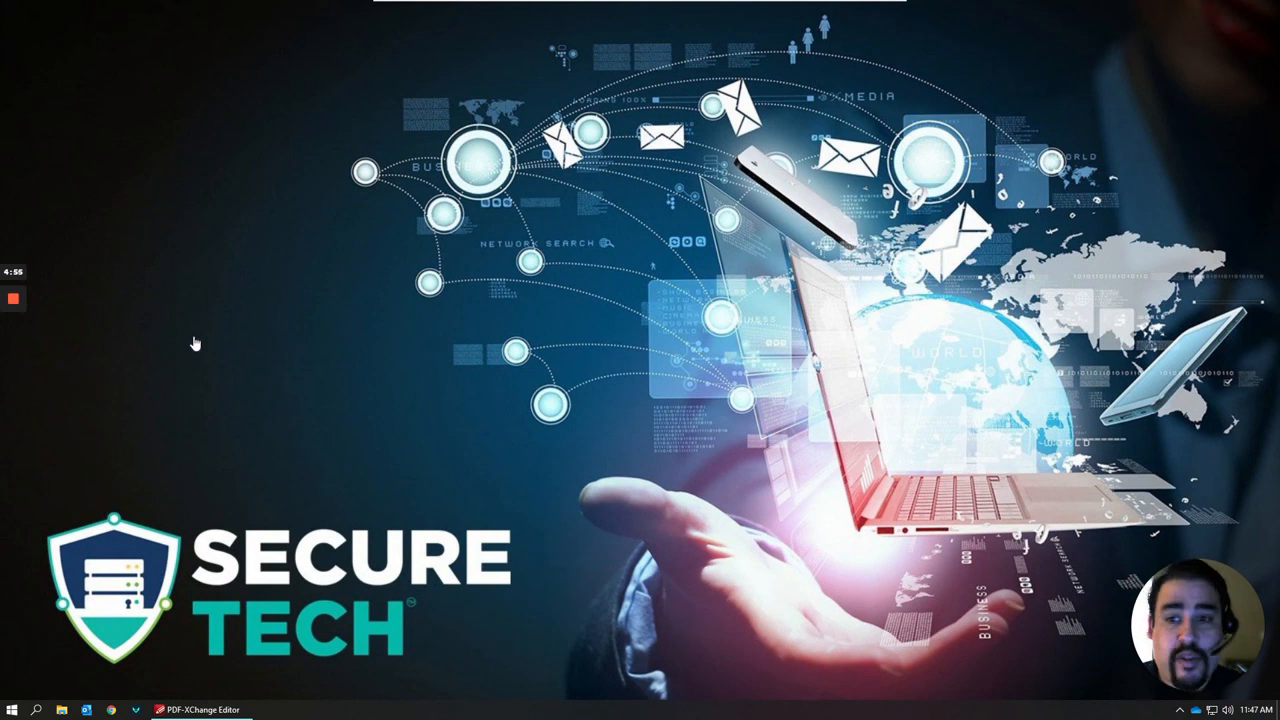
mouse_move(356, 378)
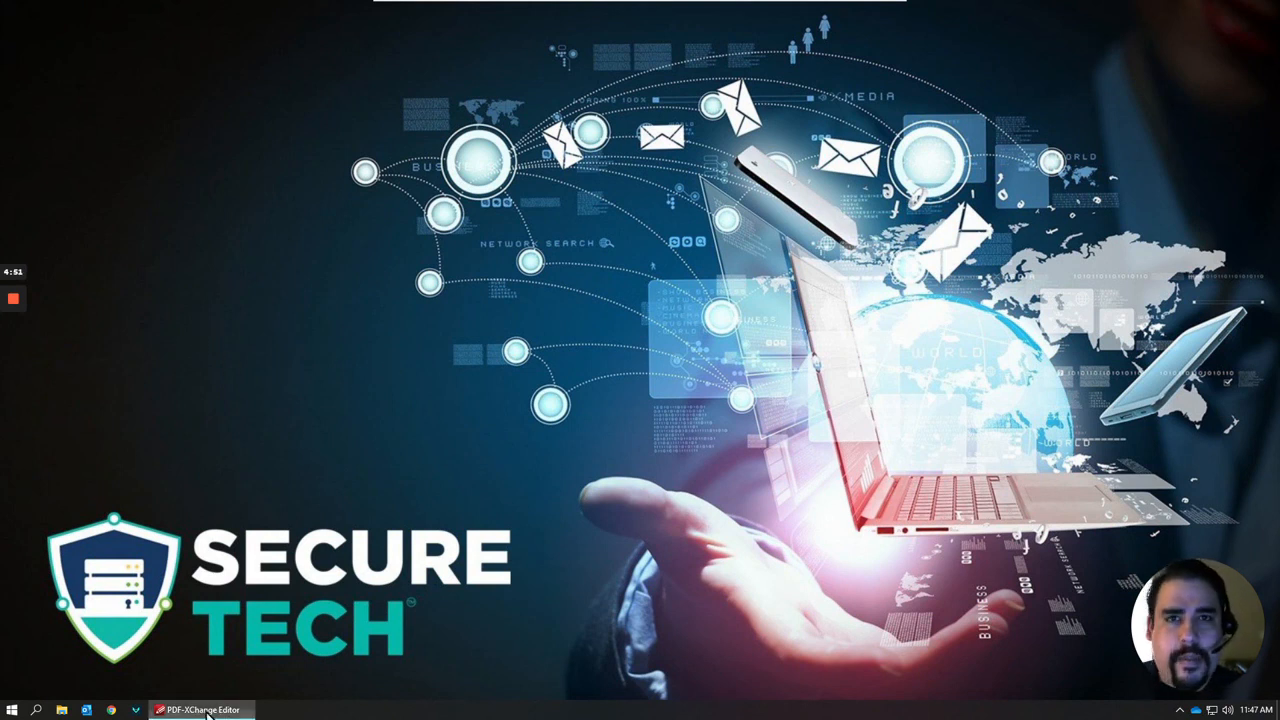
Bring up the PDF-XChange Editor window from the taskbar
click(201, 709)
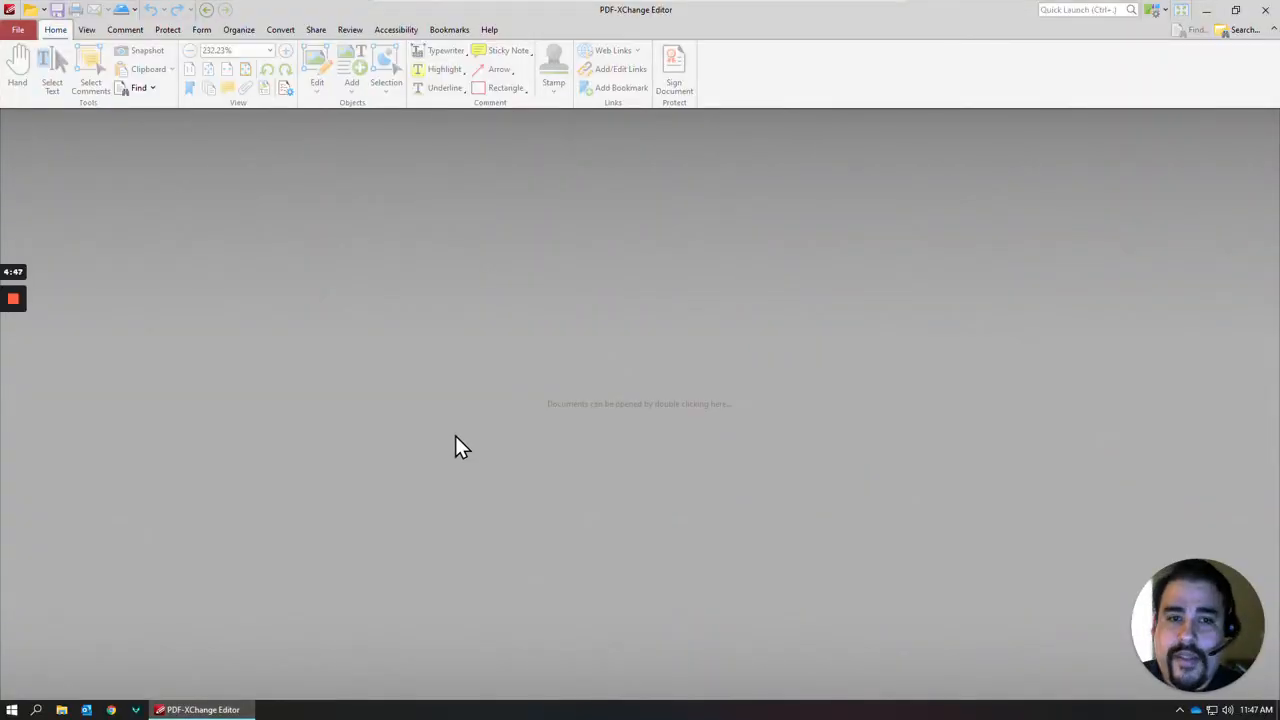
mouse_move(413, 417)
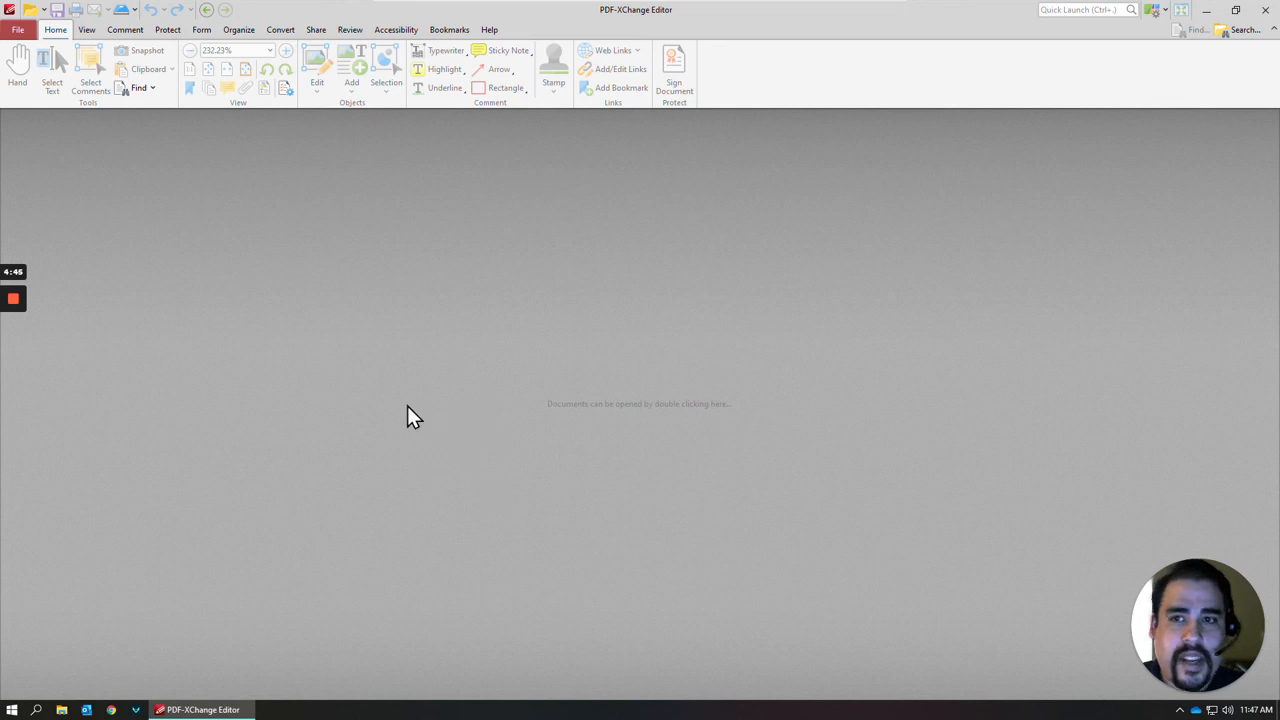
Show the File menu's New Document options for creating a PDF
click(18, 29)
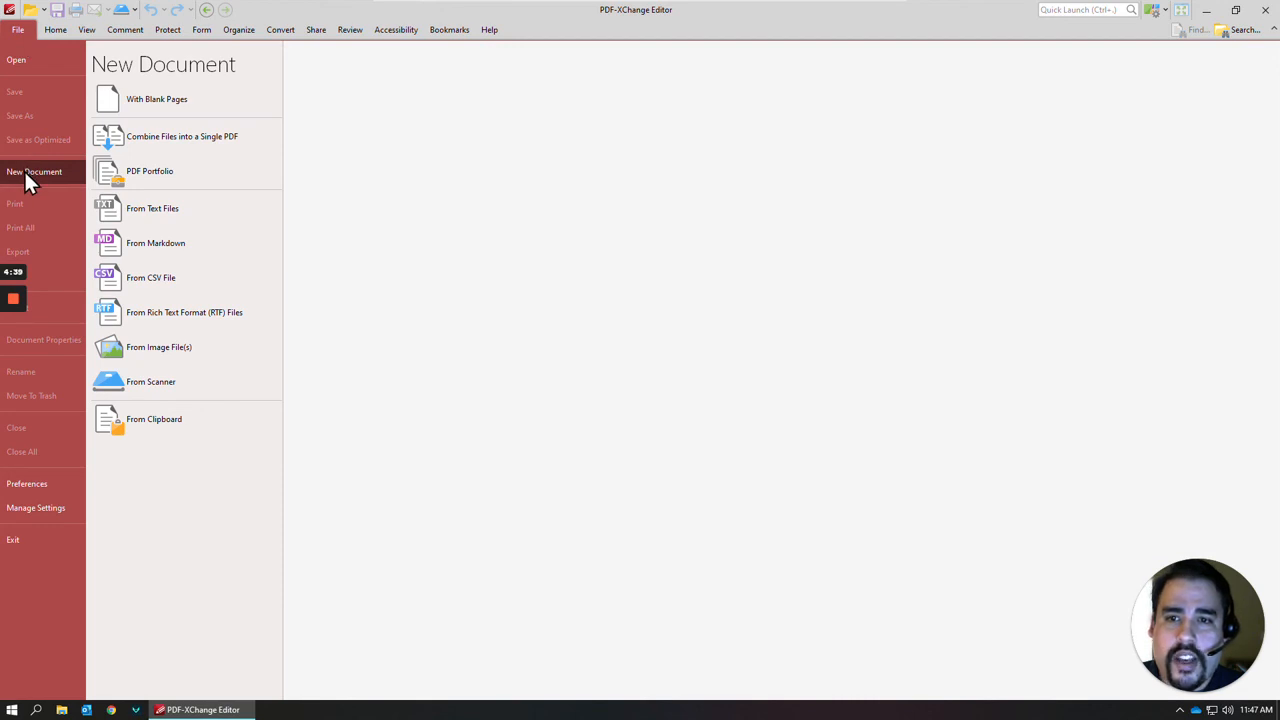
mouse_move(175, 150)
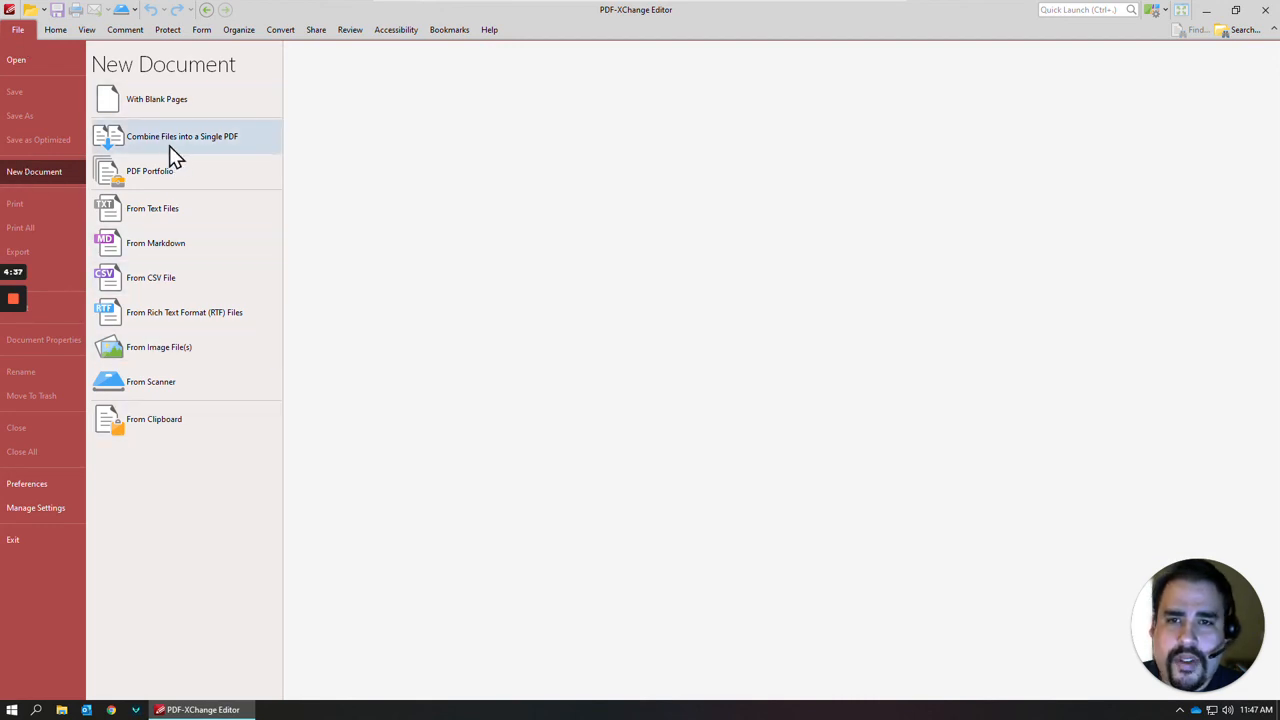
mouse_move(225, 148)
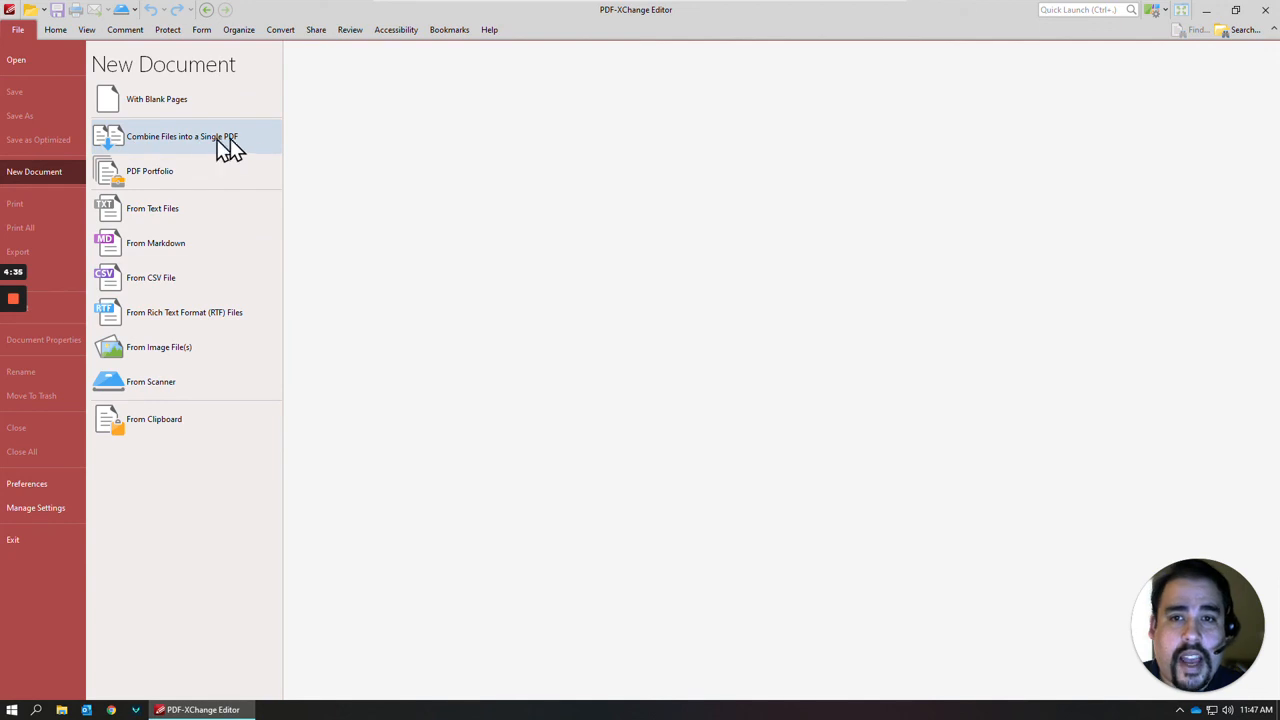
mouse_move(150, 180)
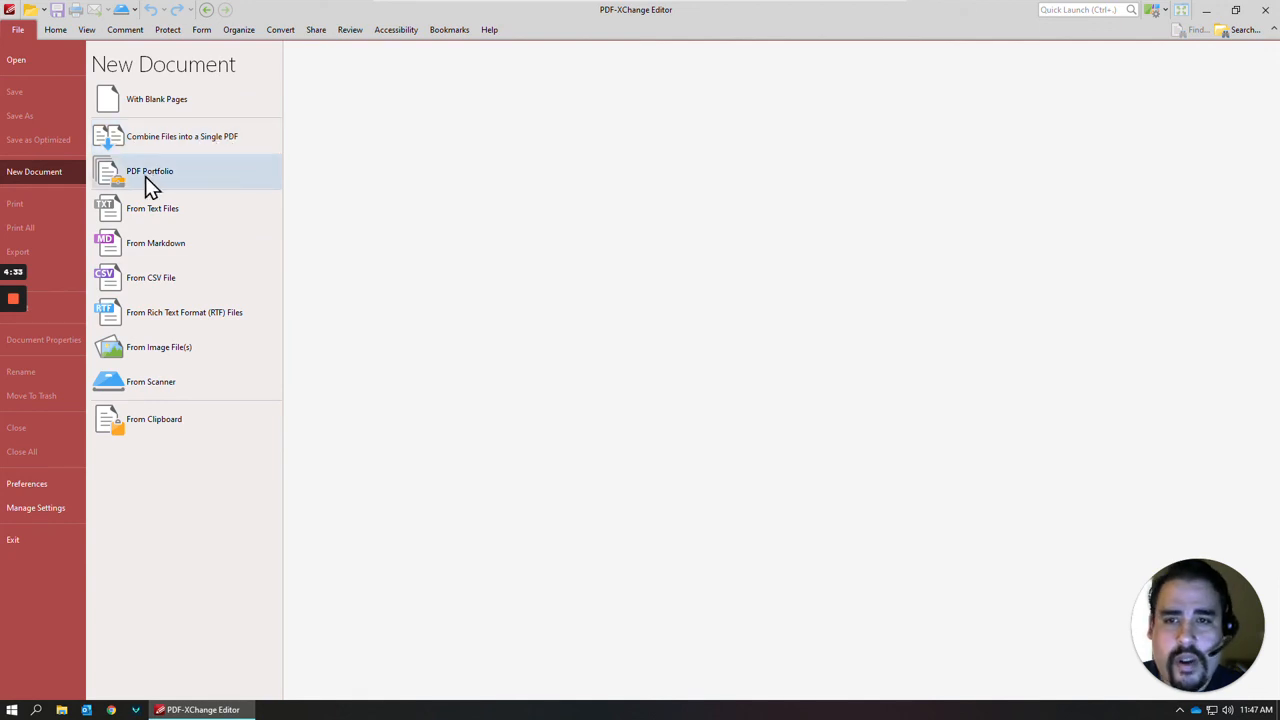
mouse_move(167, 140)
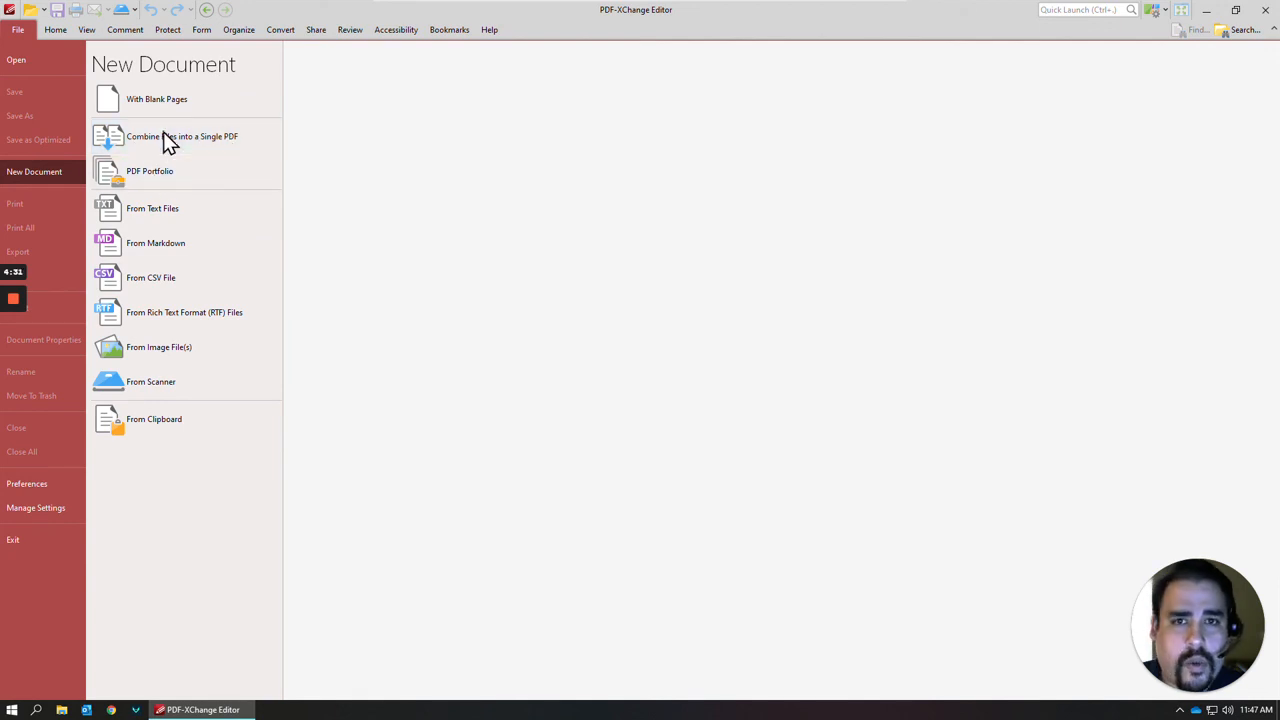
Add the Brandon and Vanessa Laptop and Computer_Standards PDFs to the Combine Files list
click(182, 136)
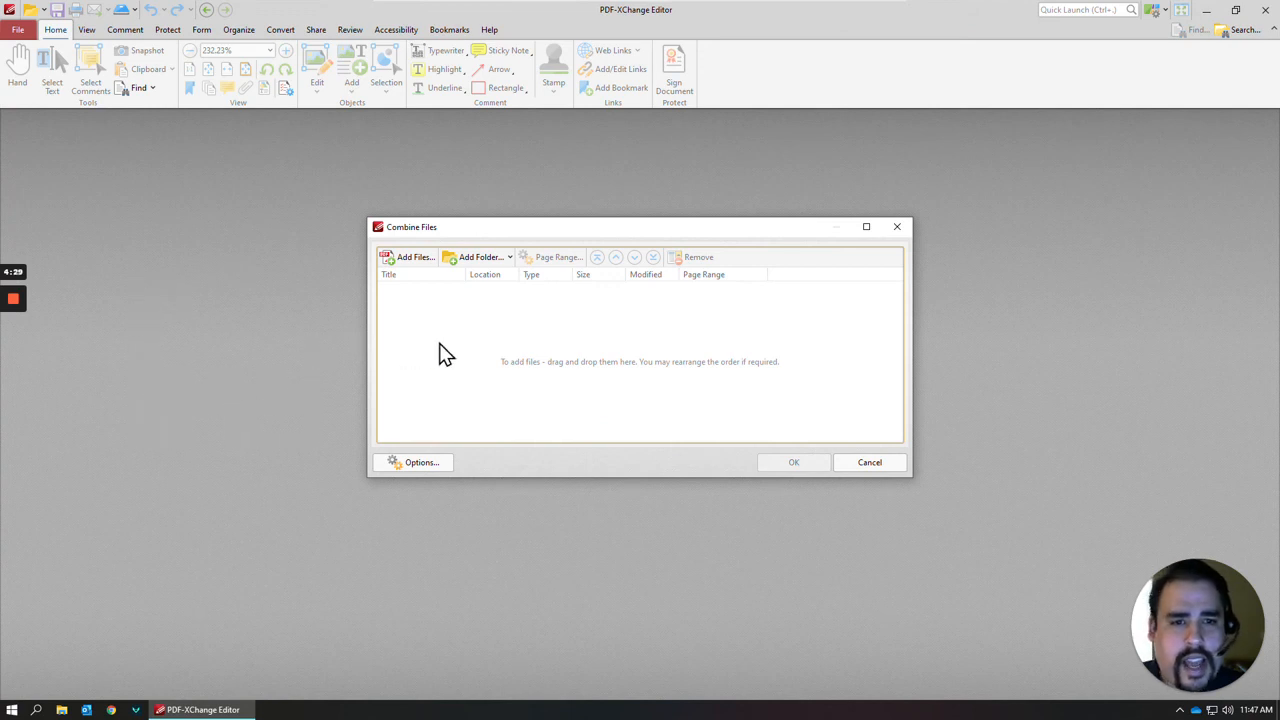
mouse_move(480, 303)
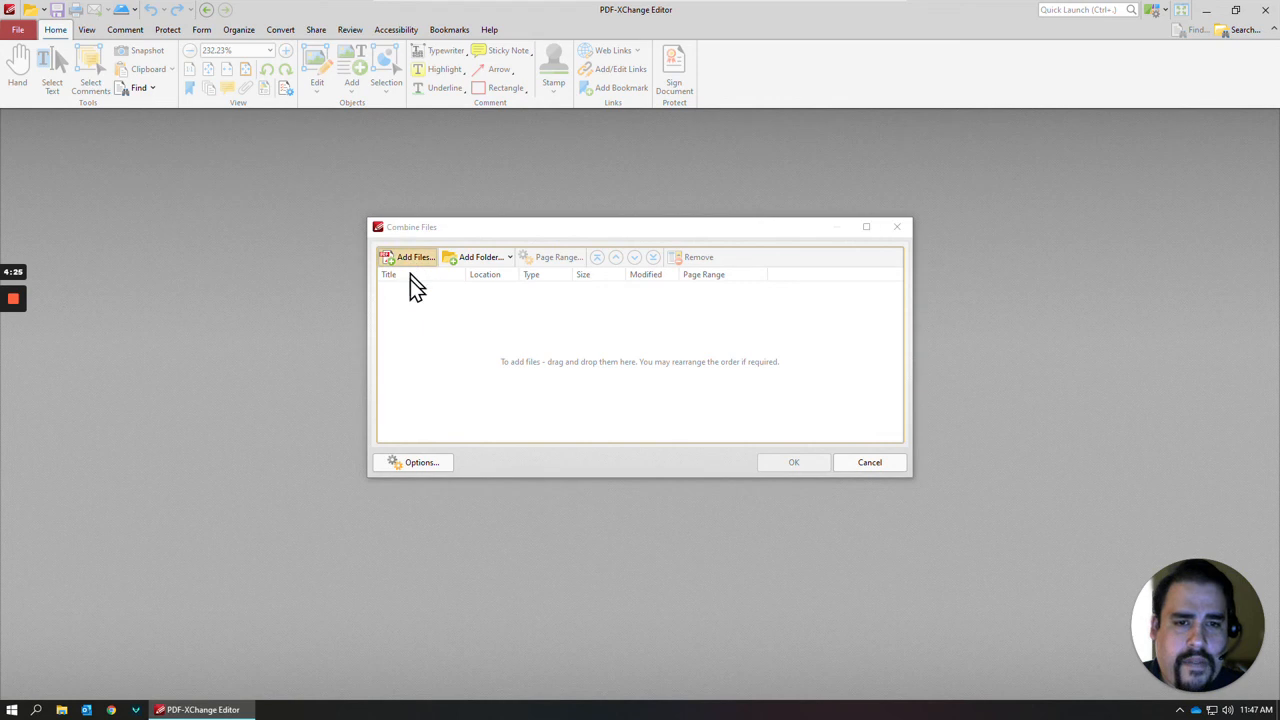
click(410, 257)
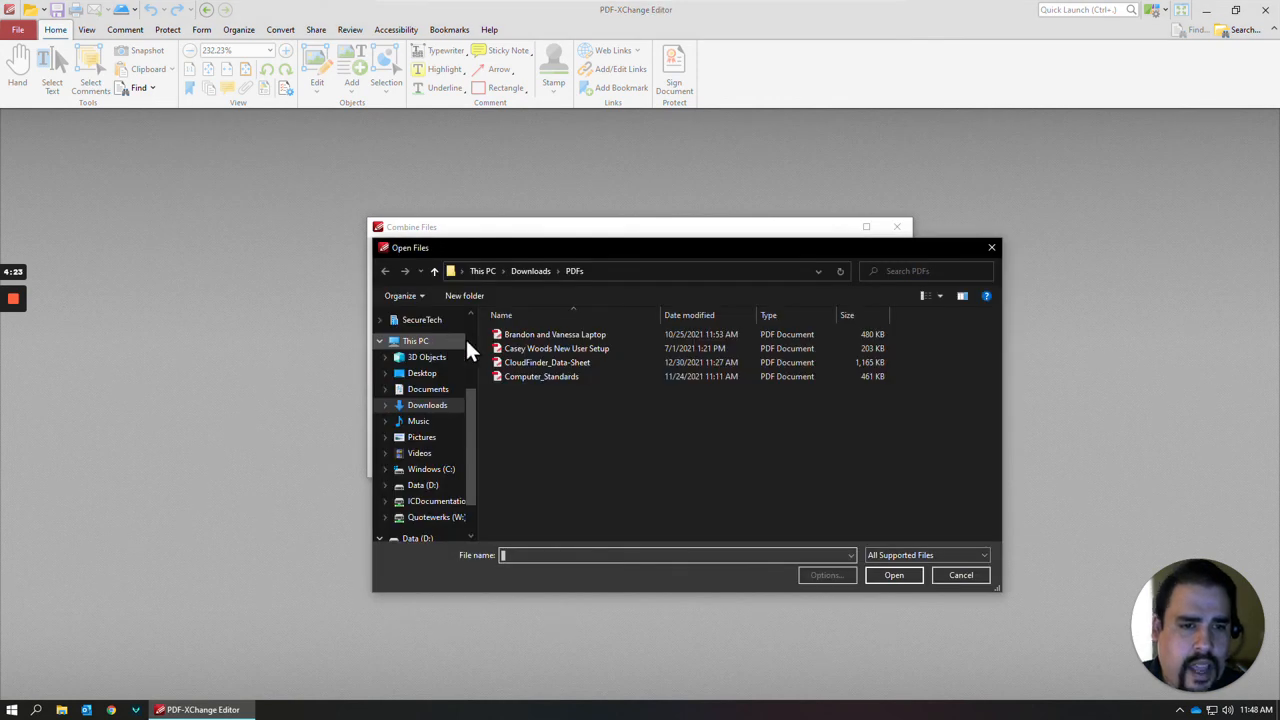
mouse_move(556, 348)
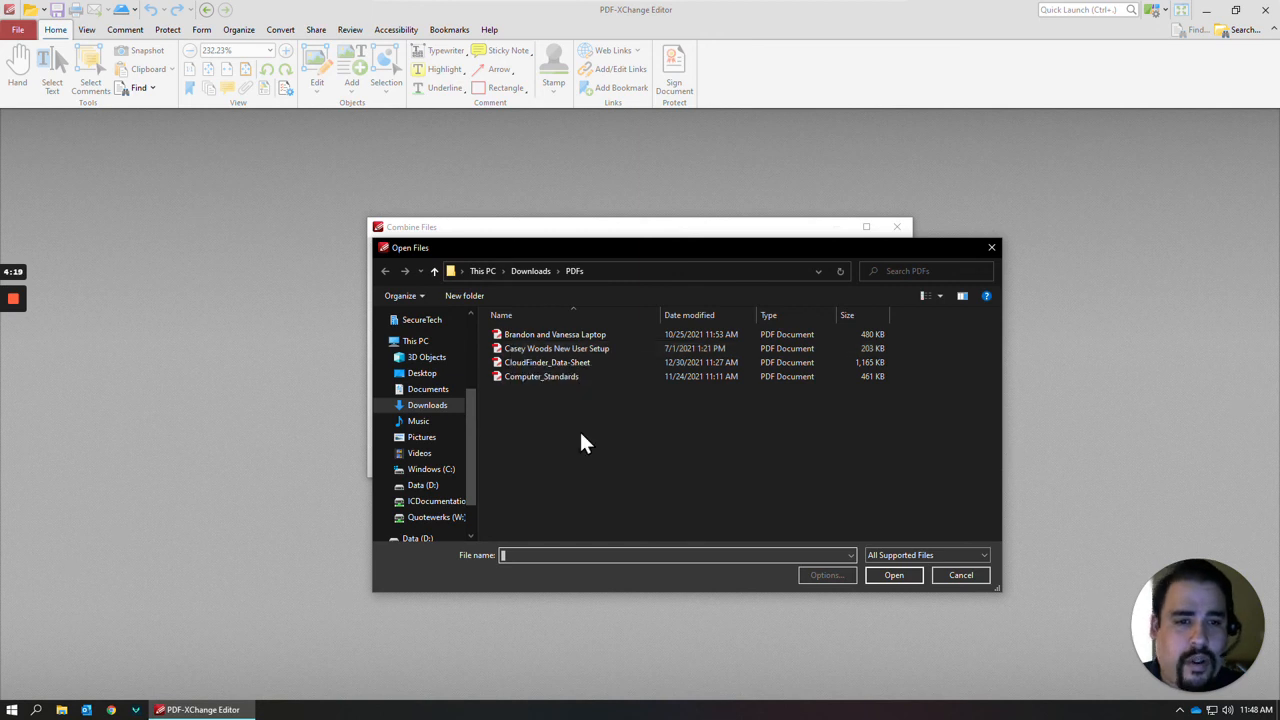
click(555, 334)
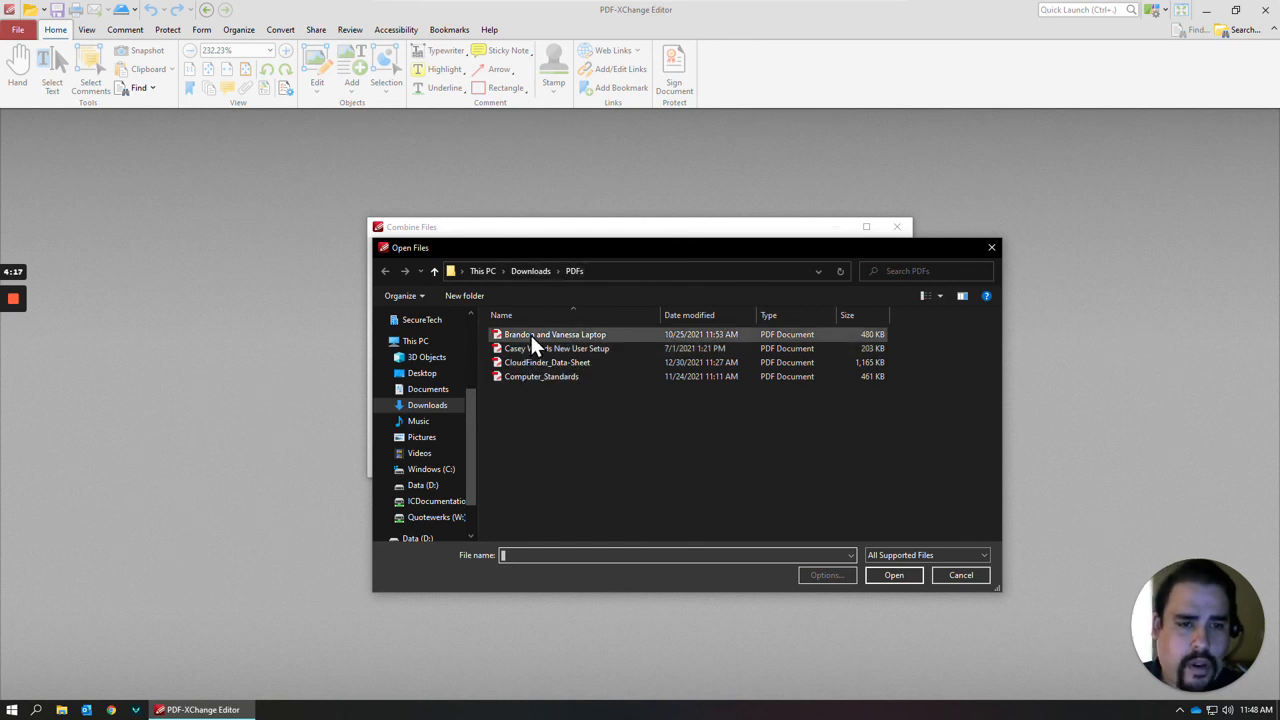
click(555, 334)
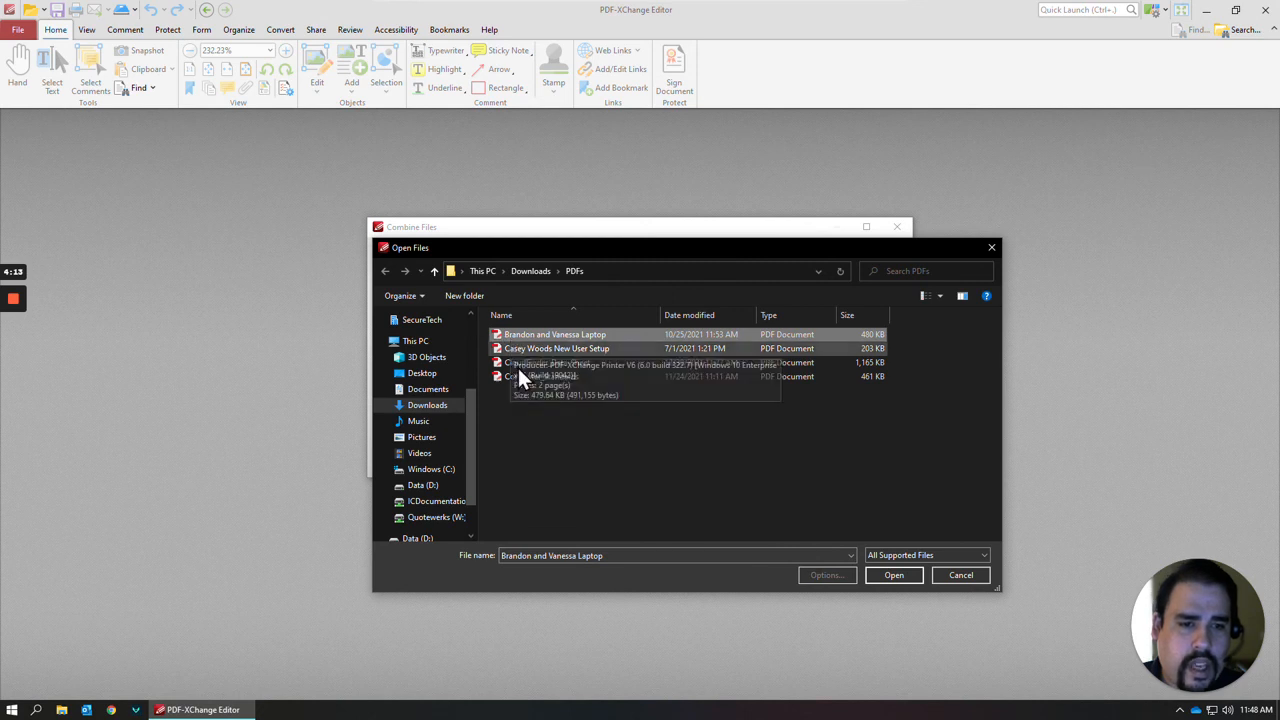
click(541, 376)
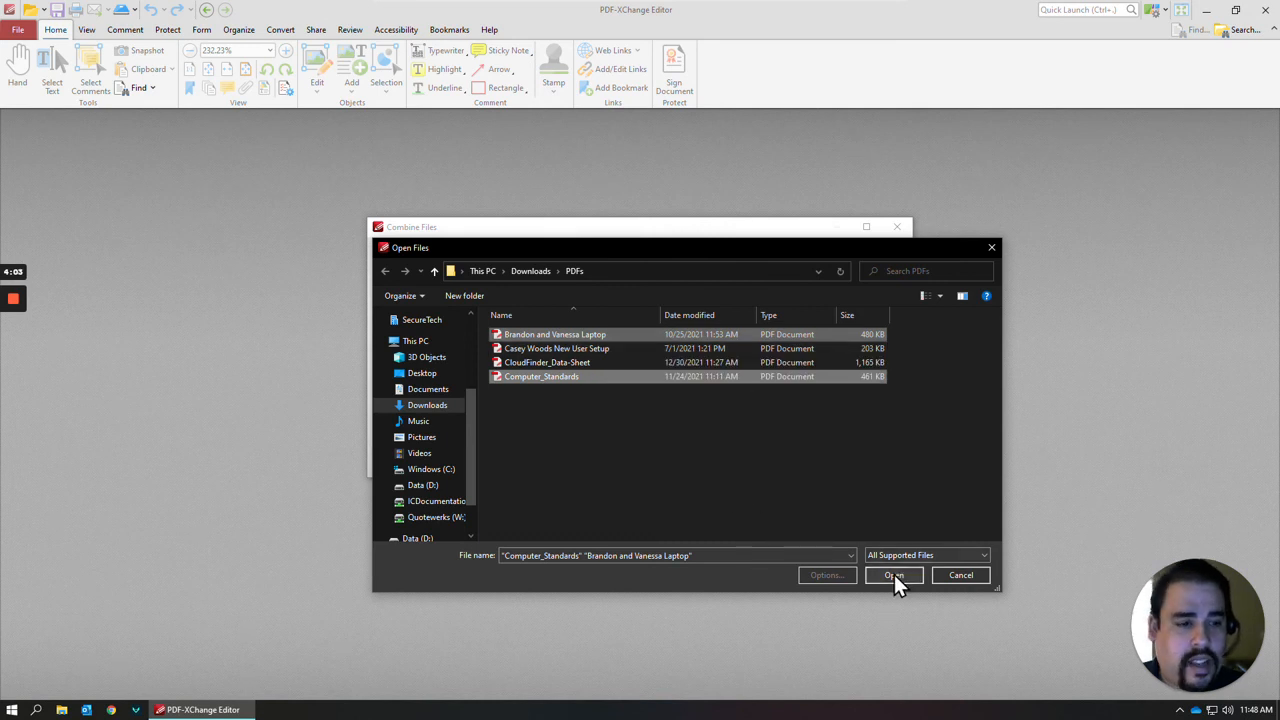
click(893, 574)
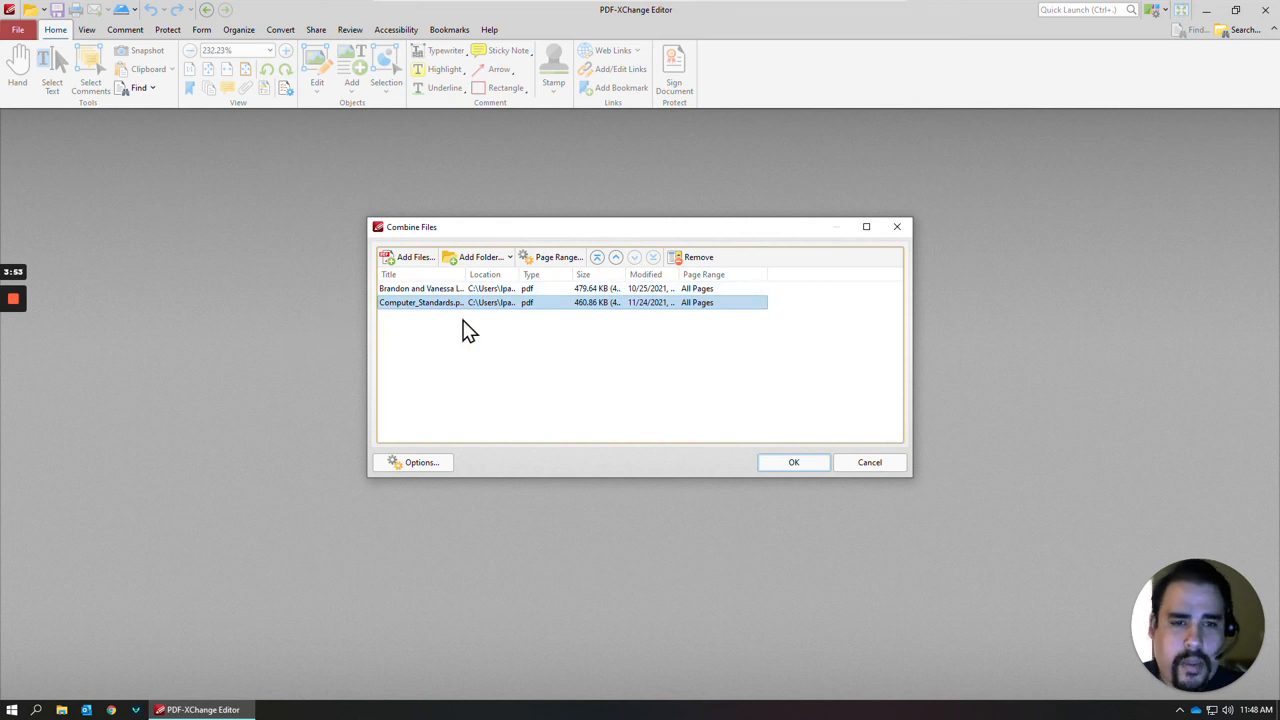
mouse_move(510, 334)
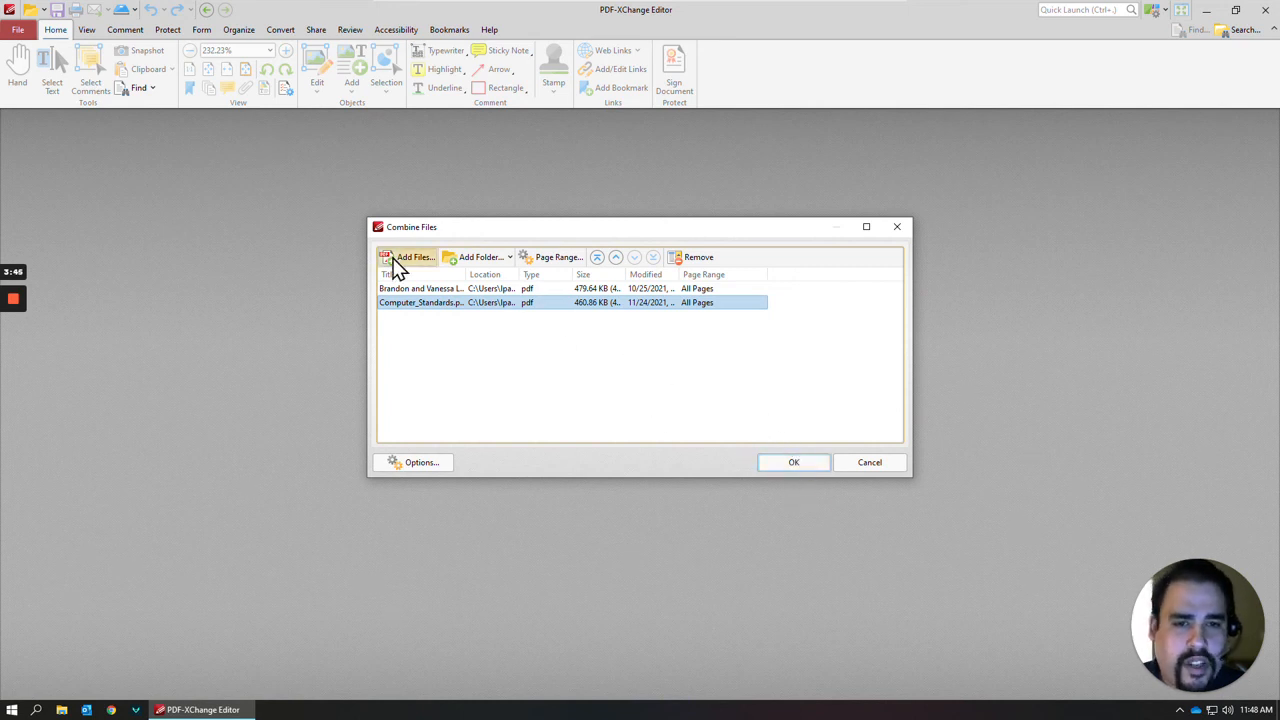
click(410, 257)
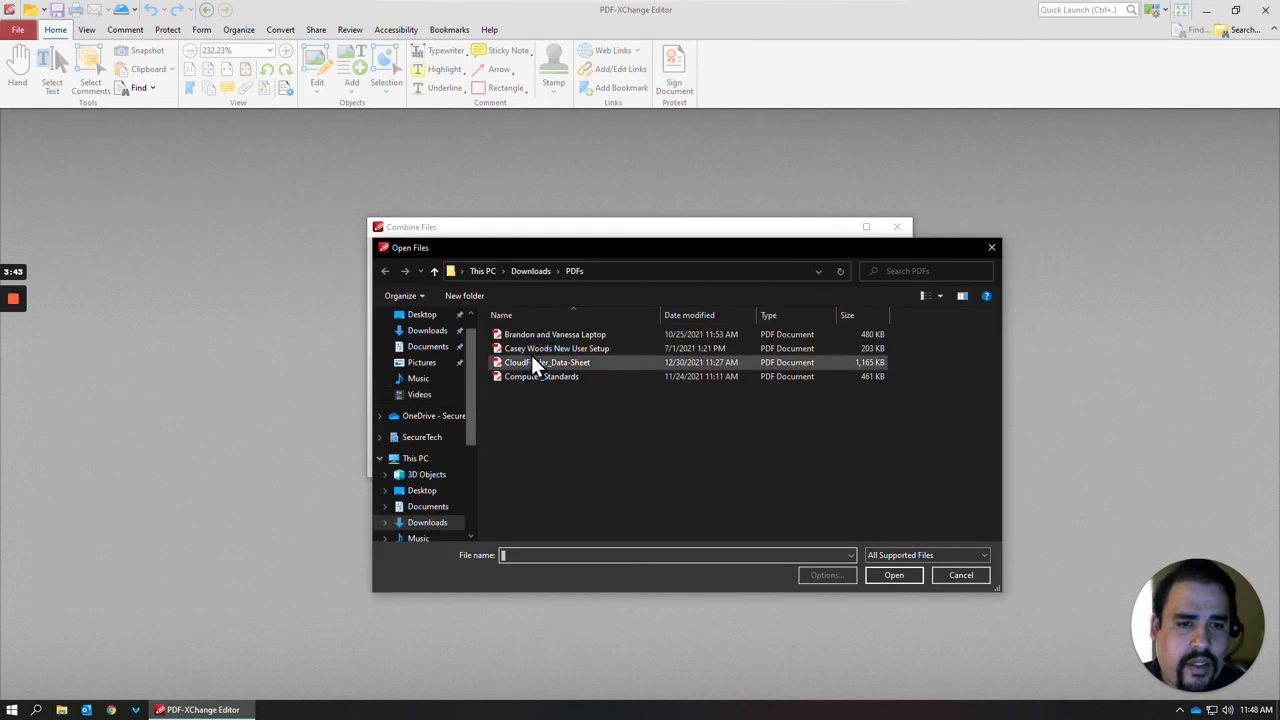
click(893, 575)
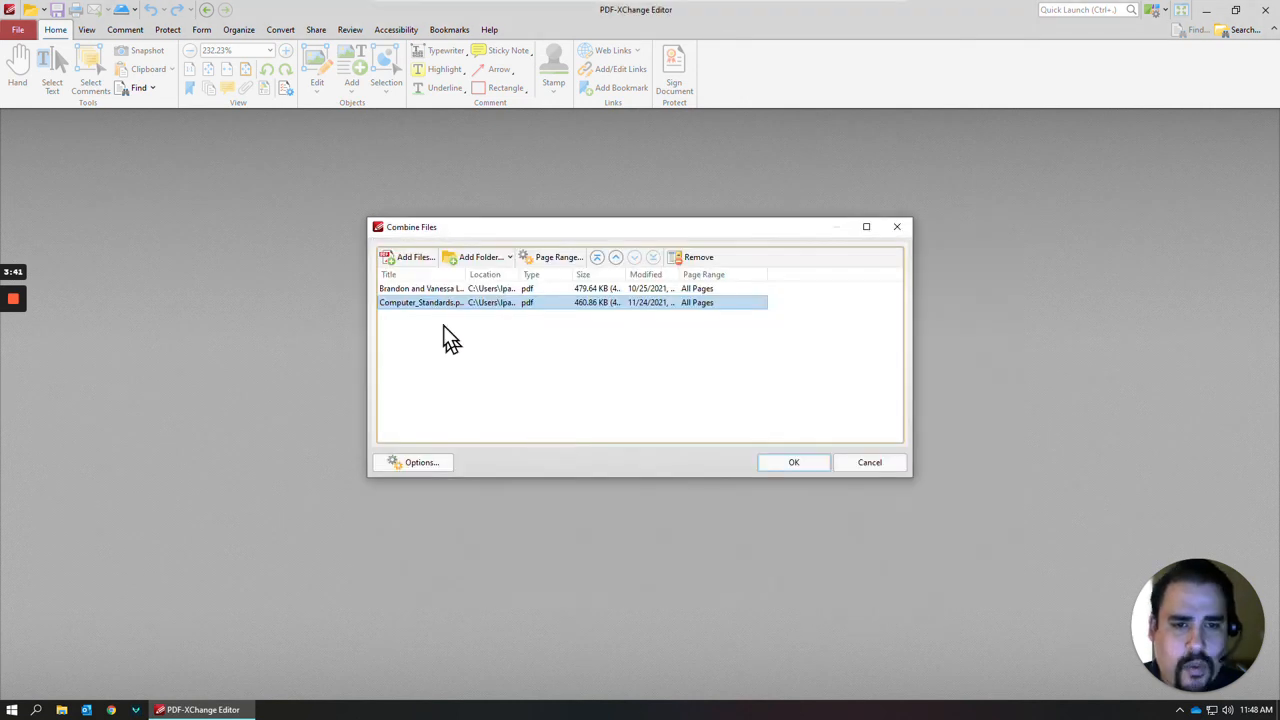
mouse_move(510, 350)
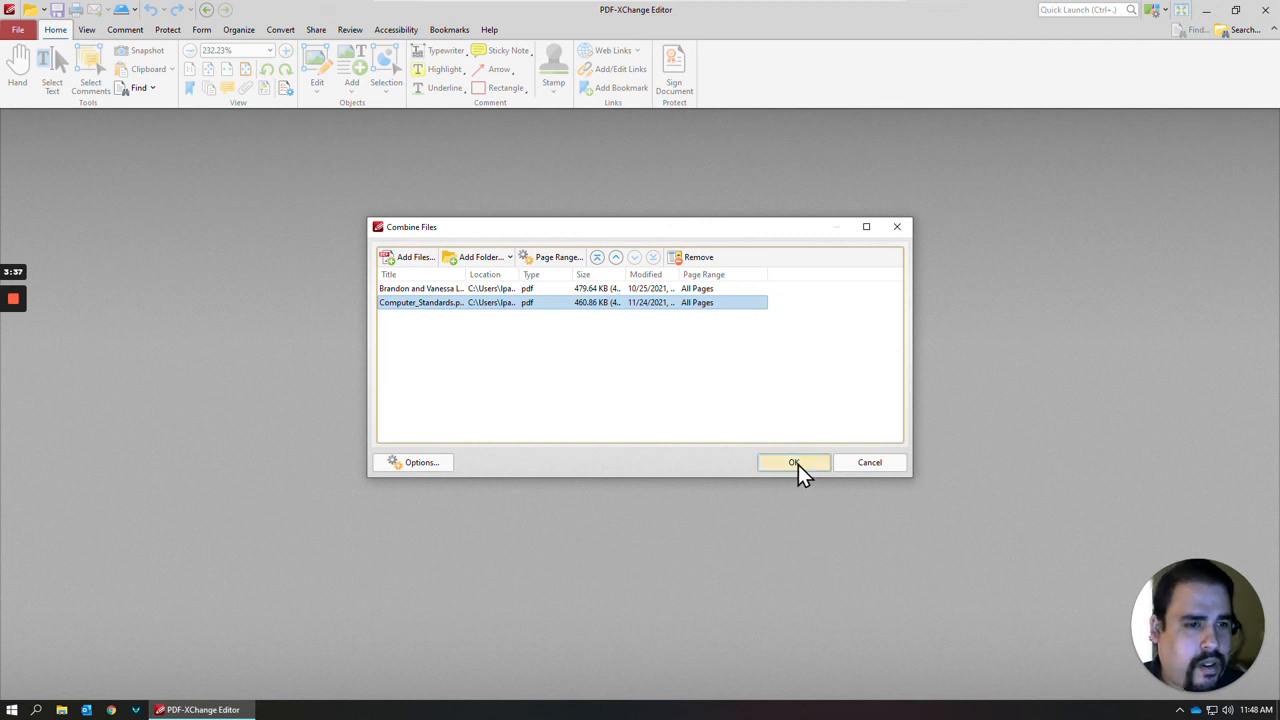
Merge the two listed PDFs into a new untitled three-page document
click(794, 462)
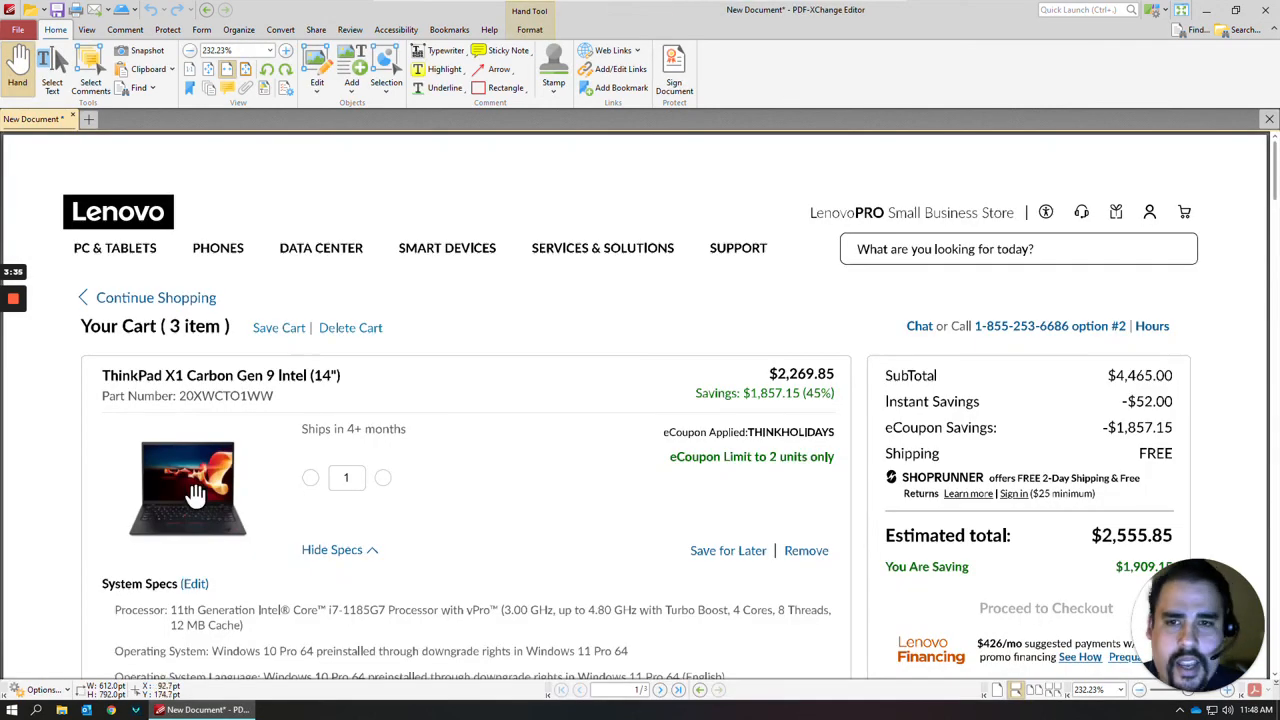
mouse_move(450, 395)
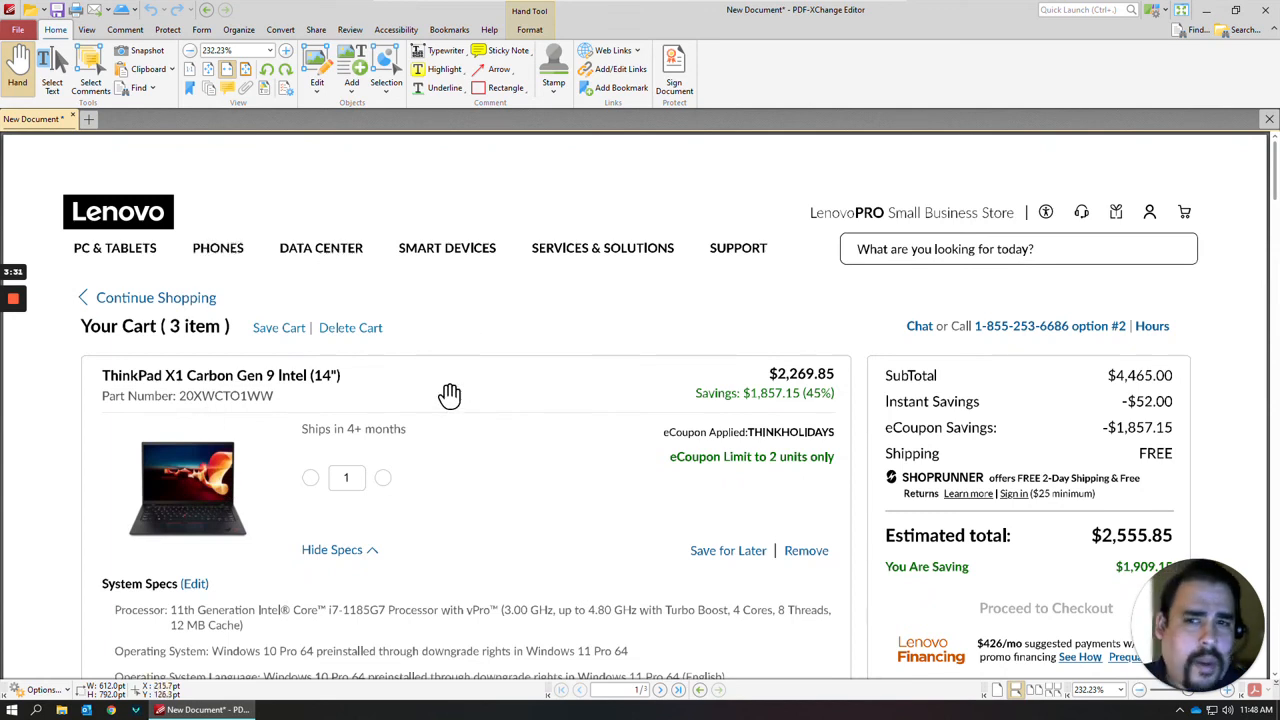
mouse_move(415, 377)
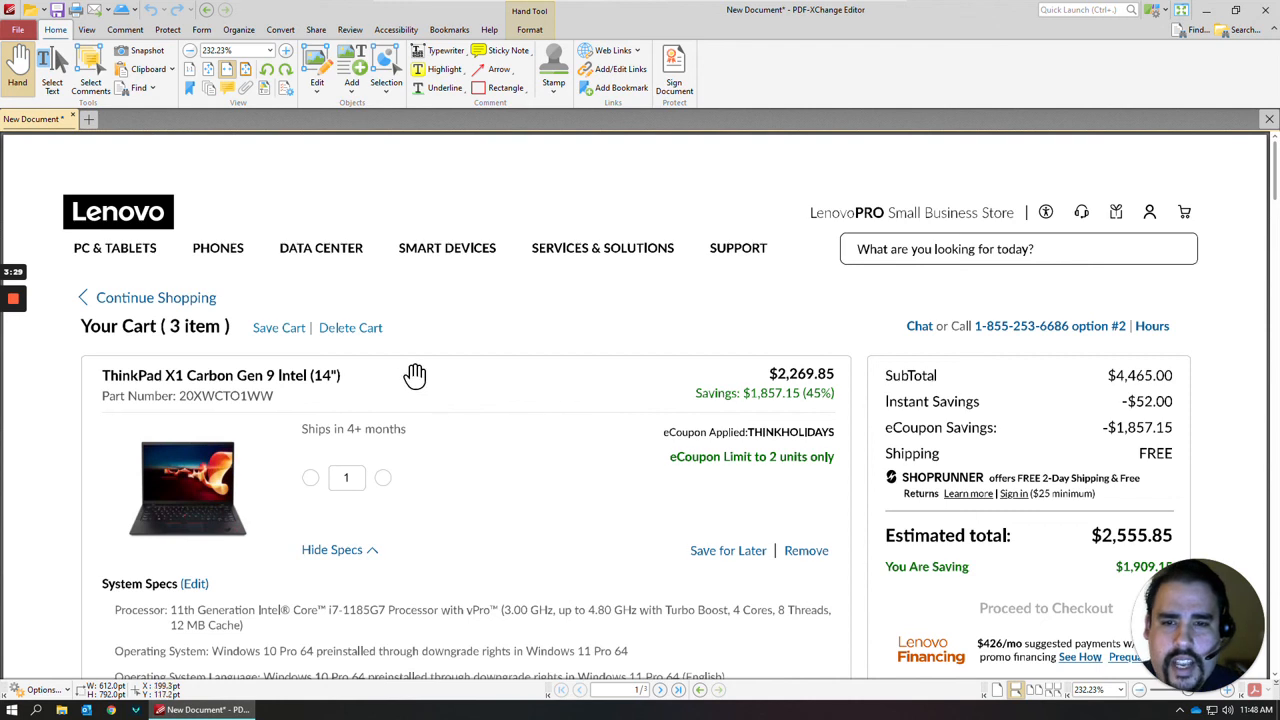
mouse_move(73, 586)
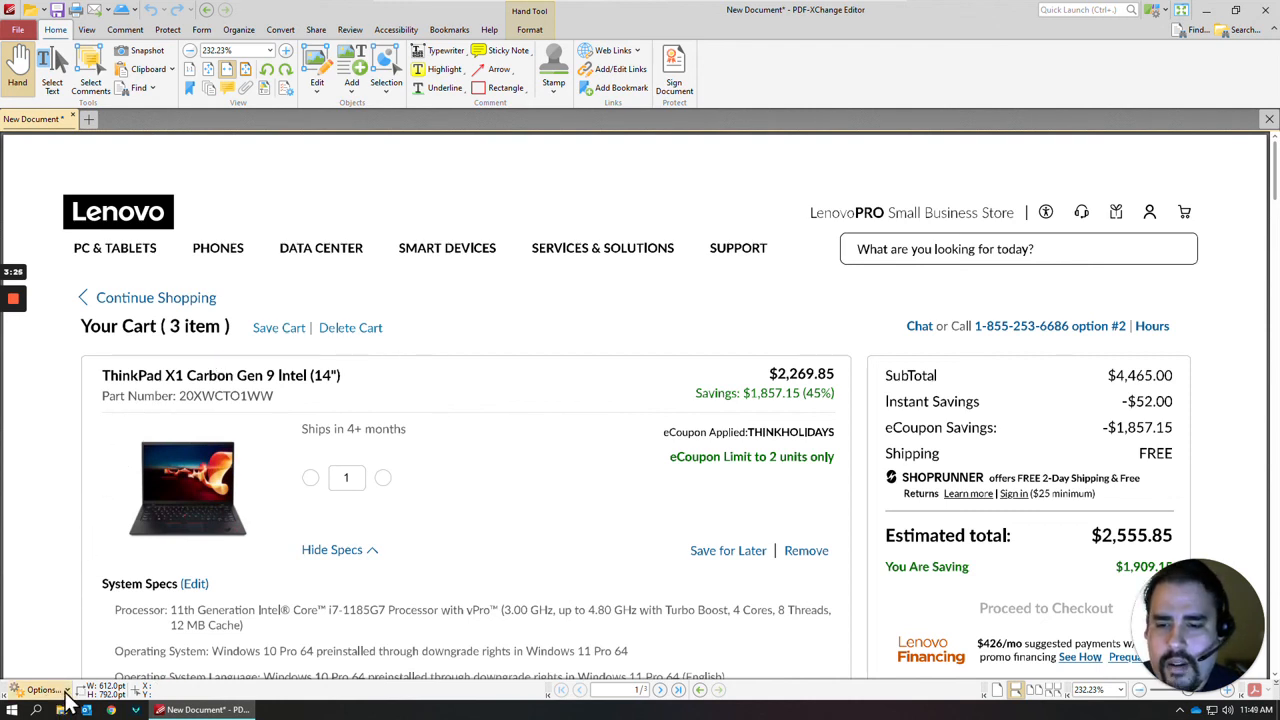
Show the Thumbnails pane and scroll to page 2 of the combined document
click(42, 690)
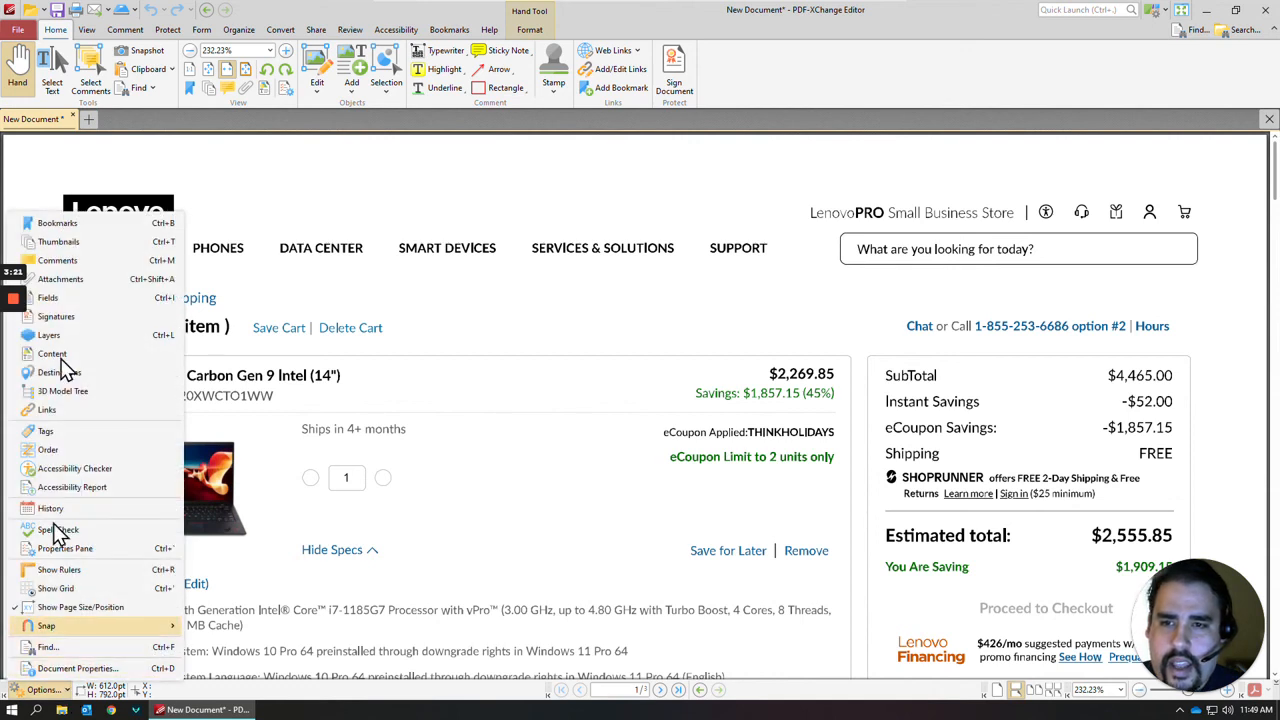
mouse_move(60, 242)
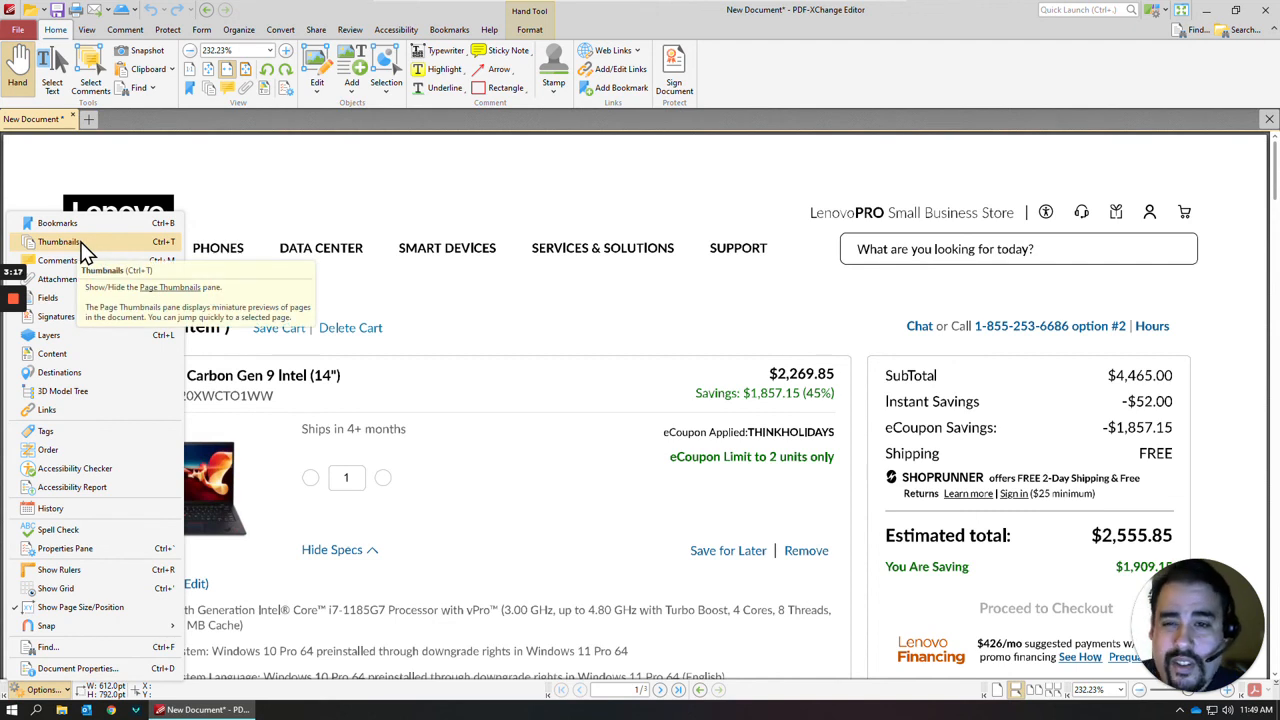
click(59, 242)
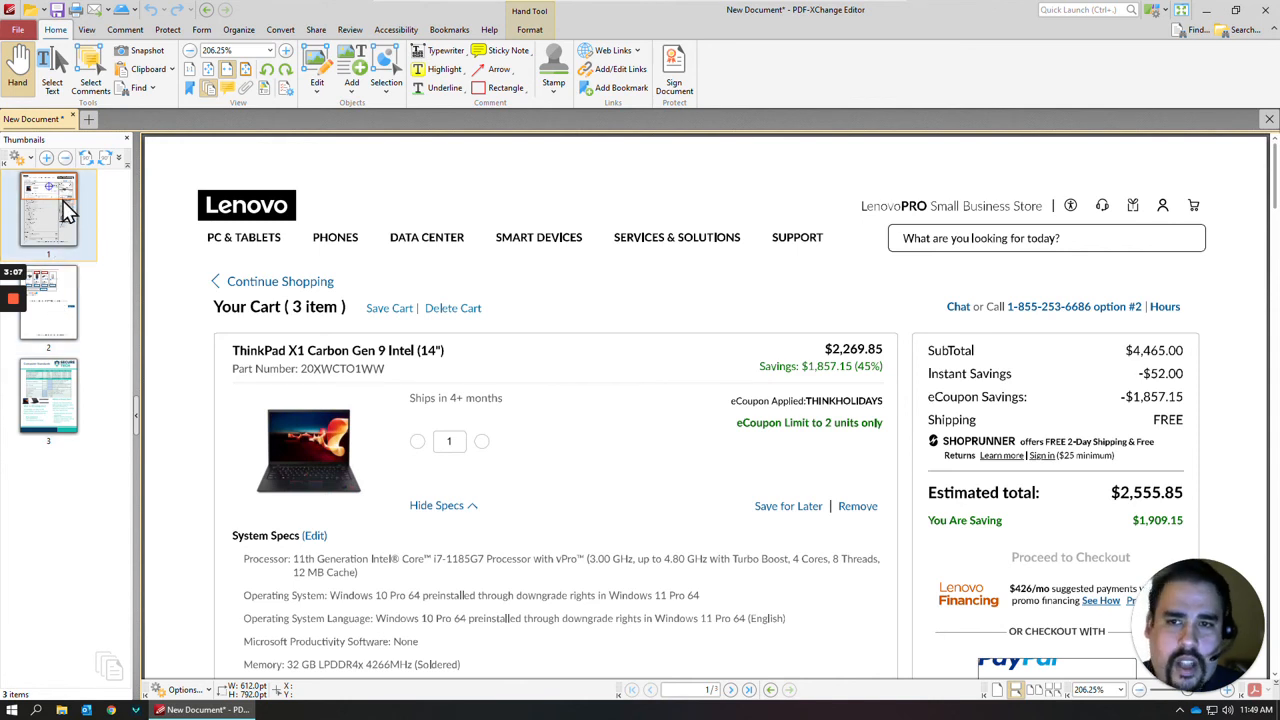
mouse_move(67, 210)
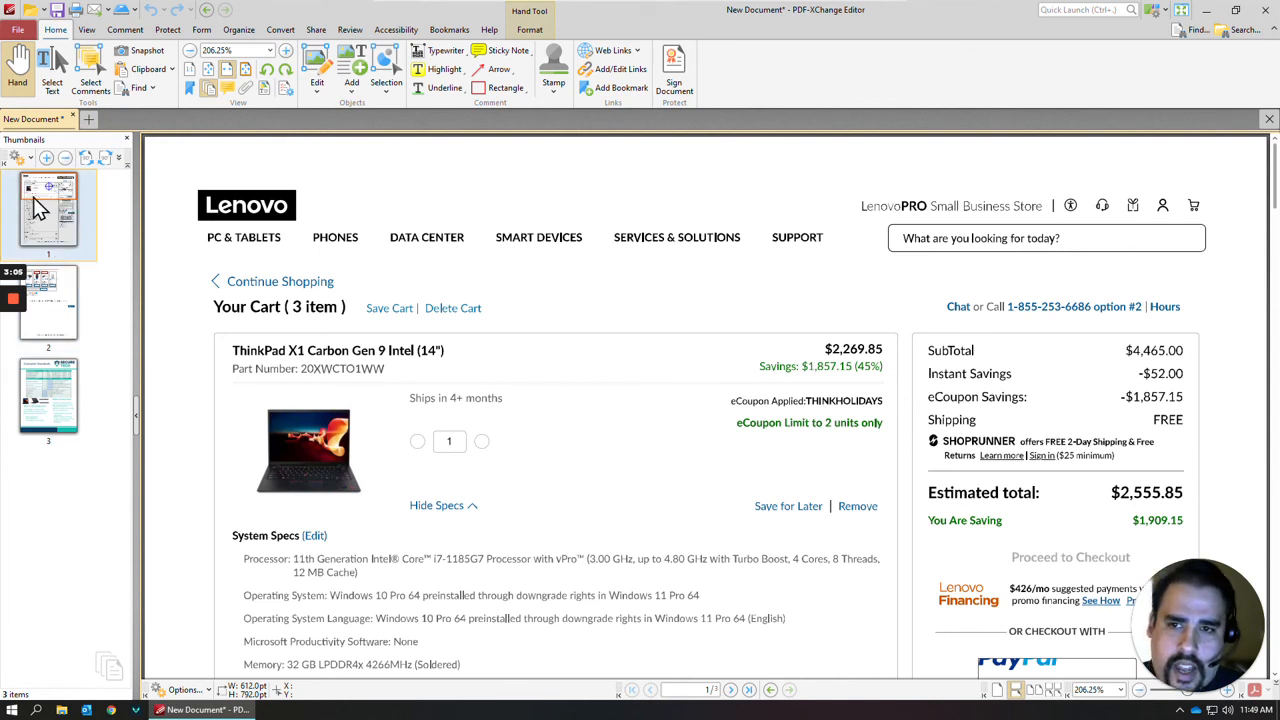
scroll(down, 3)
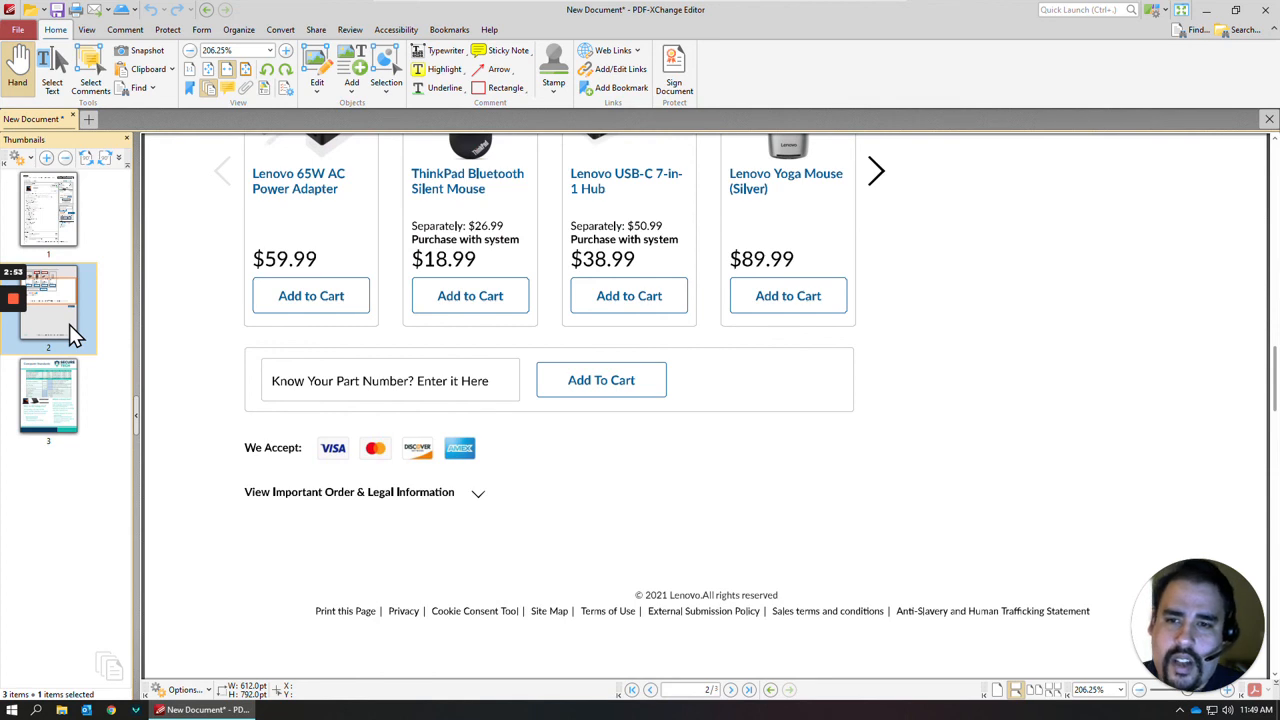
Delete page 2, the bottom of the Lenovo cart printout
right_click(48, 300)
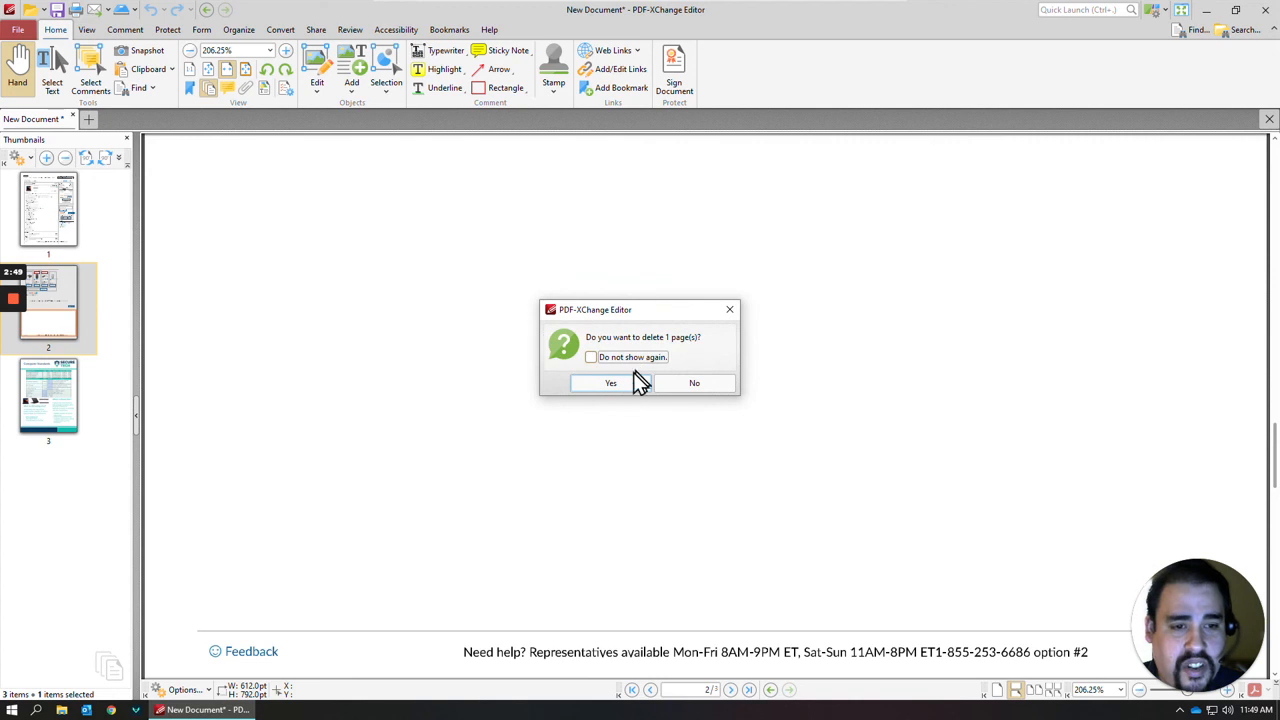
click(611, 383)
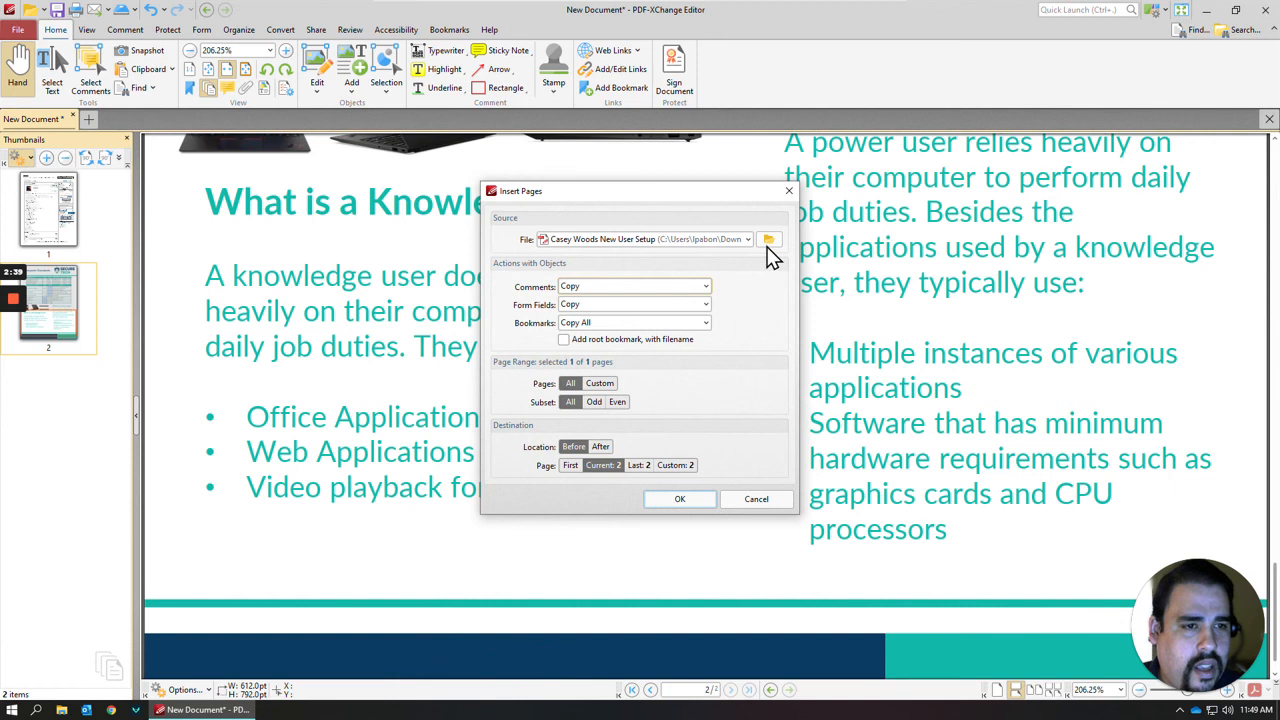
Pick the new user setup PDF as insertion source, with comments set to Do Not Copy
click(769, 239)
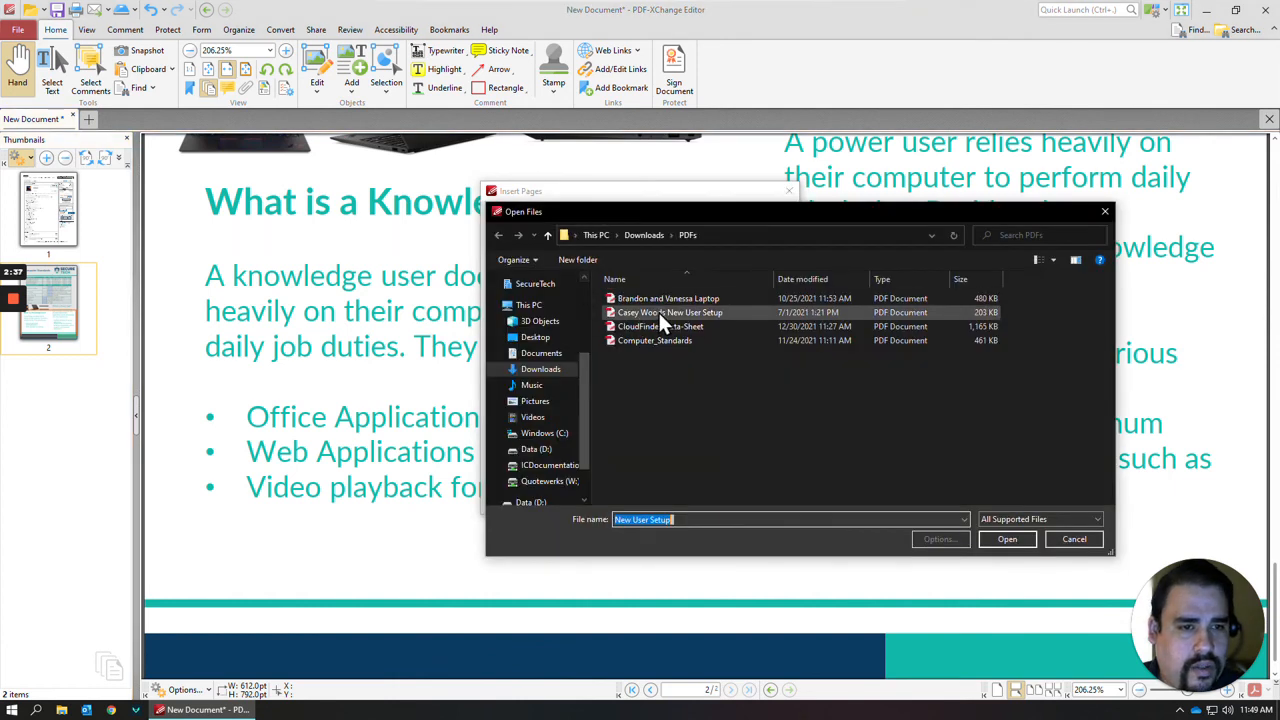
click(1006, 539)
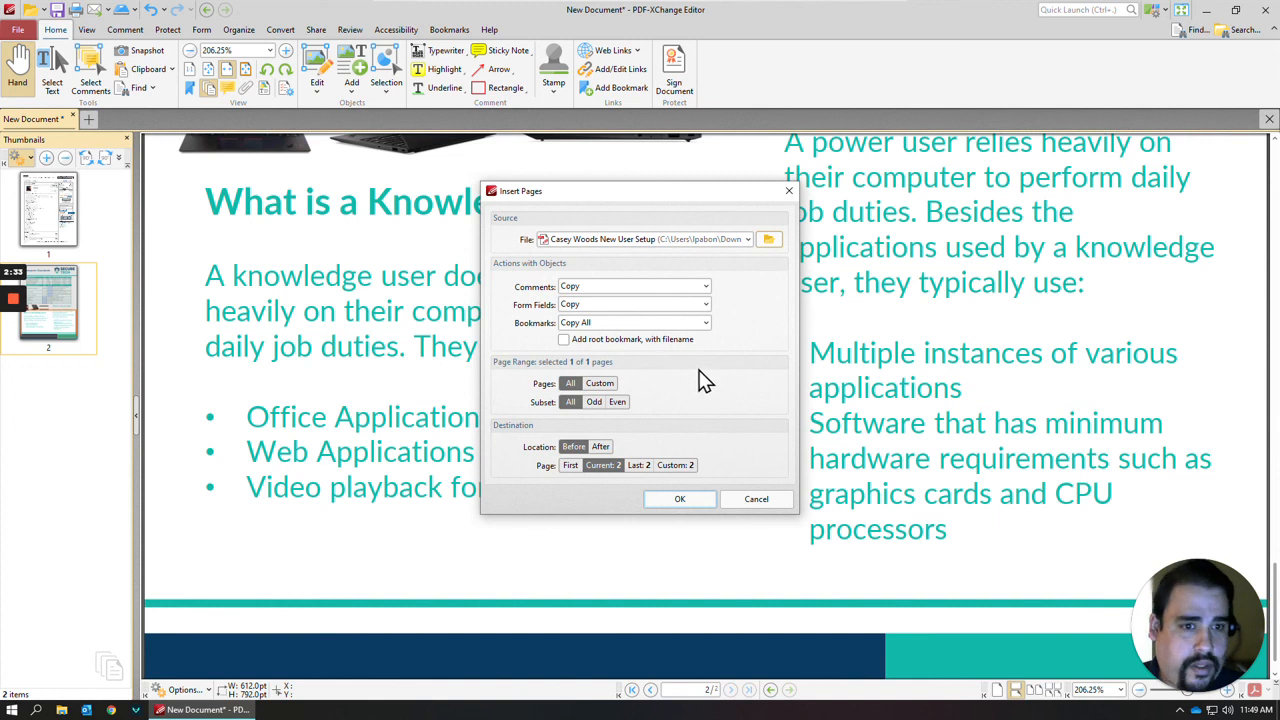
mouse_move(585, 248)
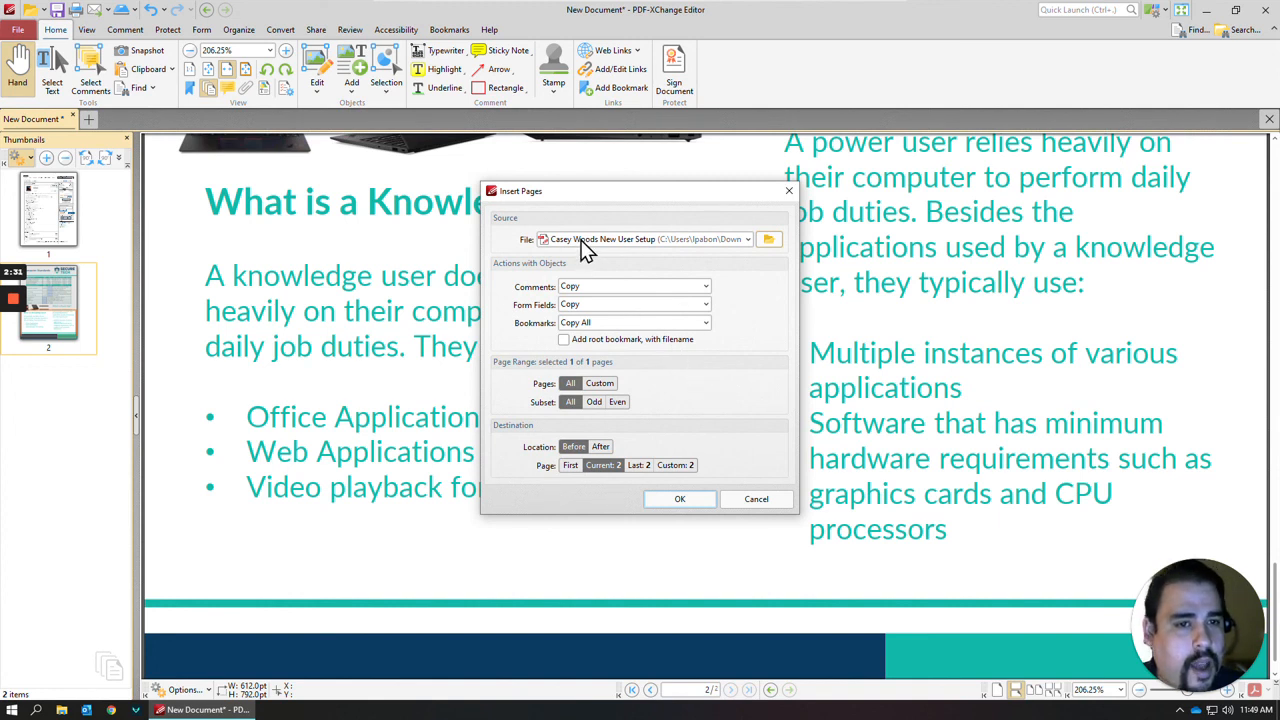
mouse_move(512, 278)
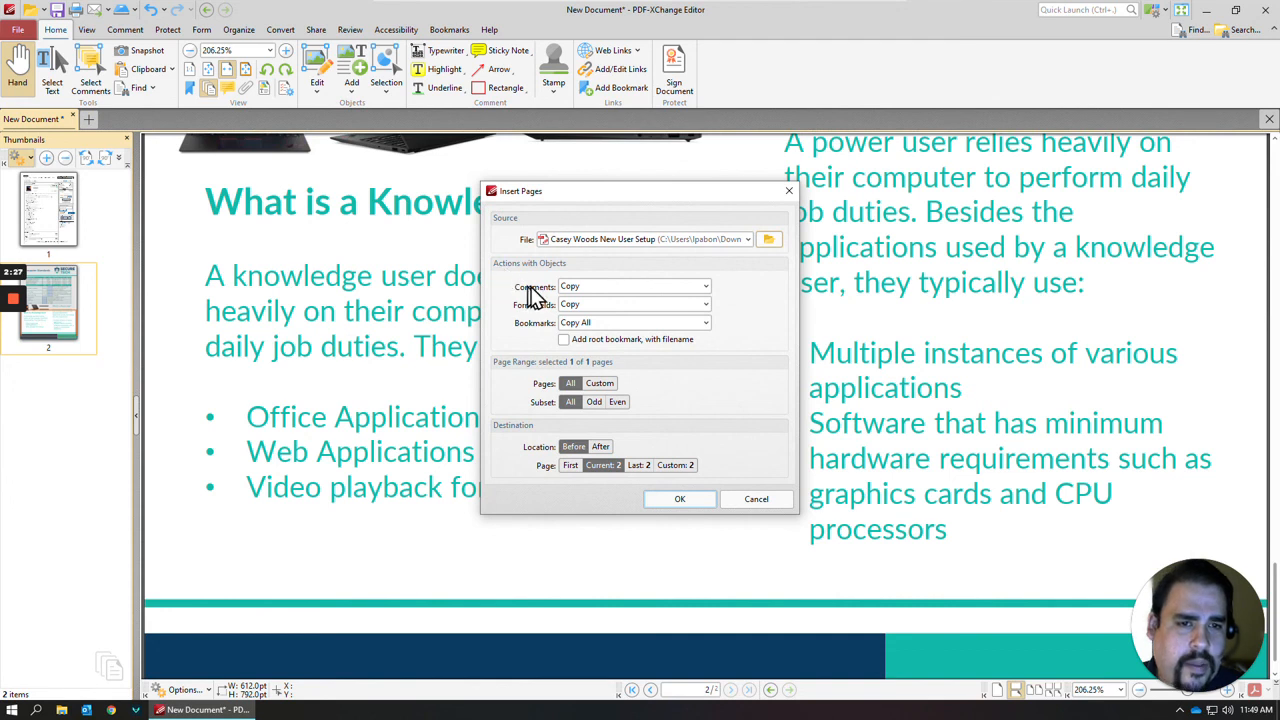
mouse_move(555, 318)
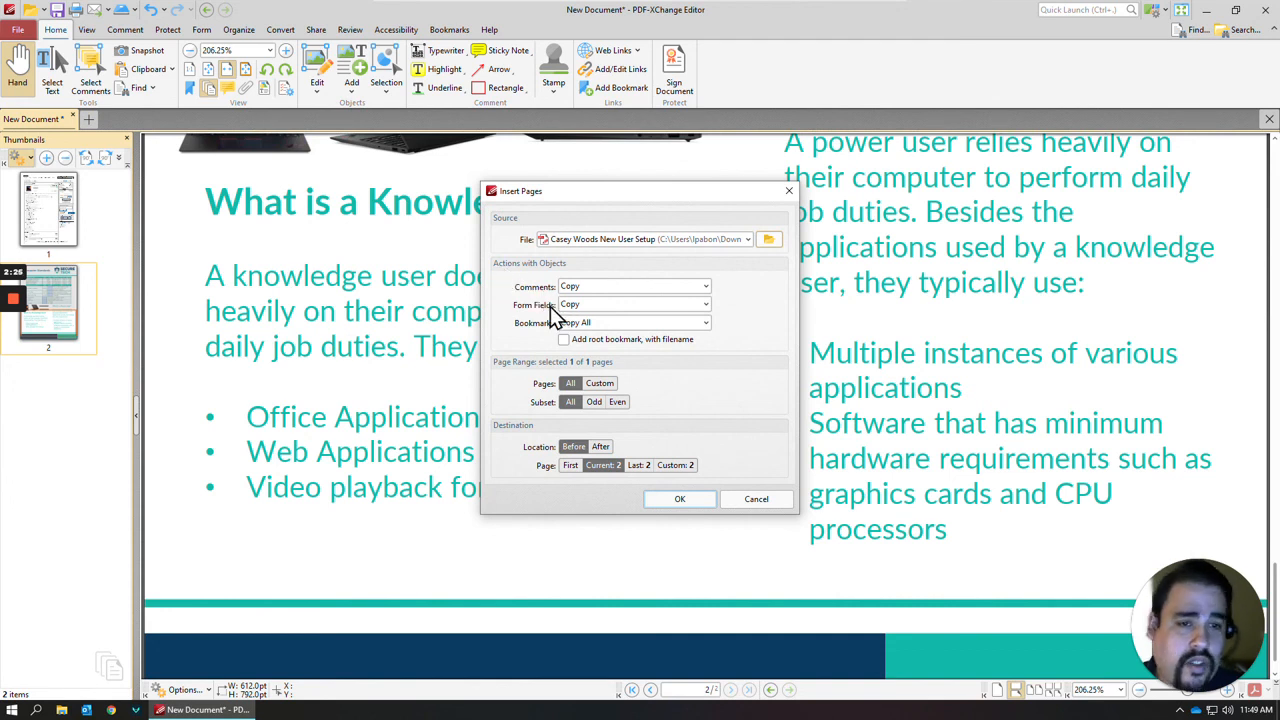
click(705, 286)
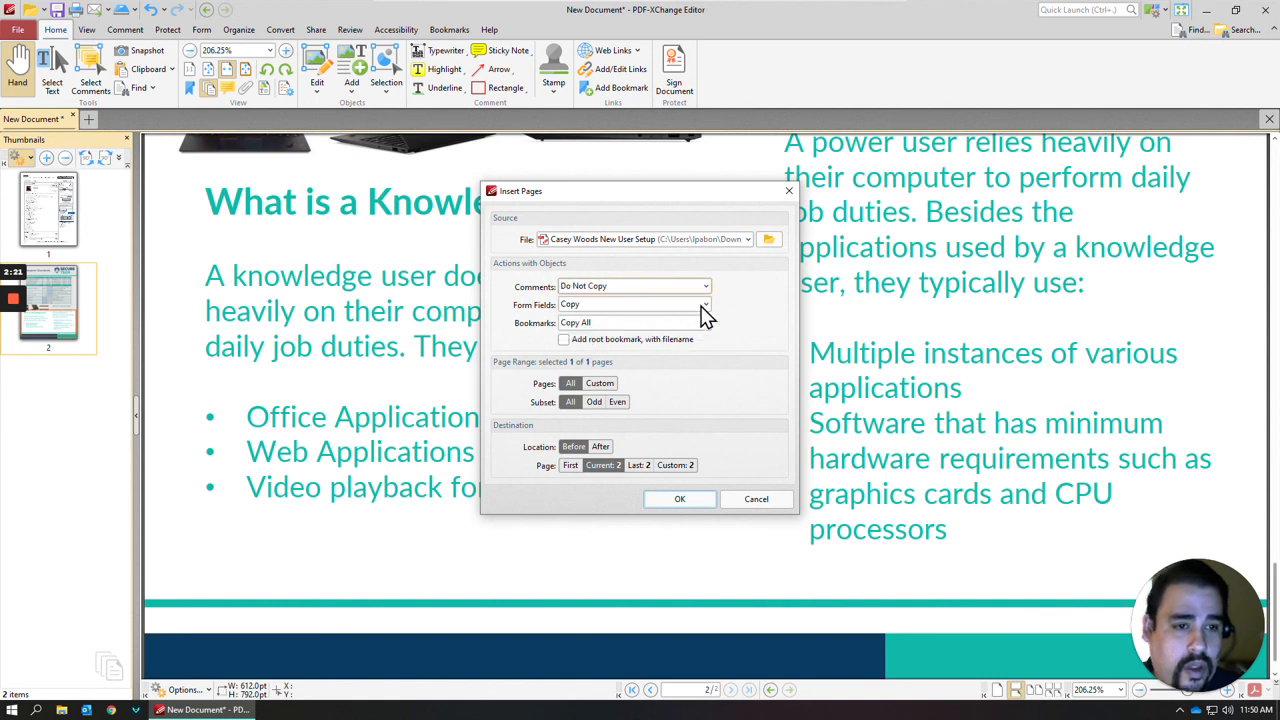
Insert all its pages after the first page, without form fields or bookmarks
click(634, 304)
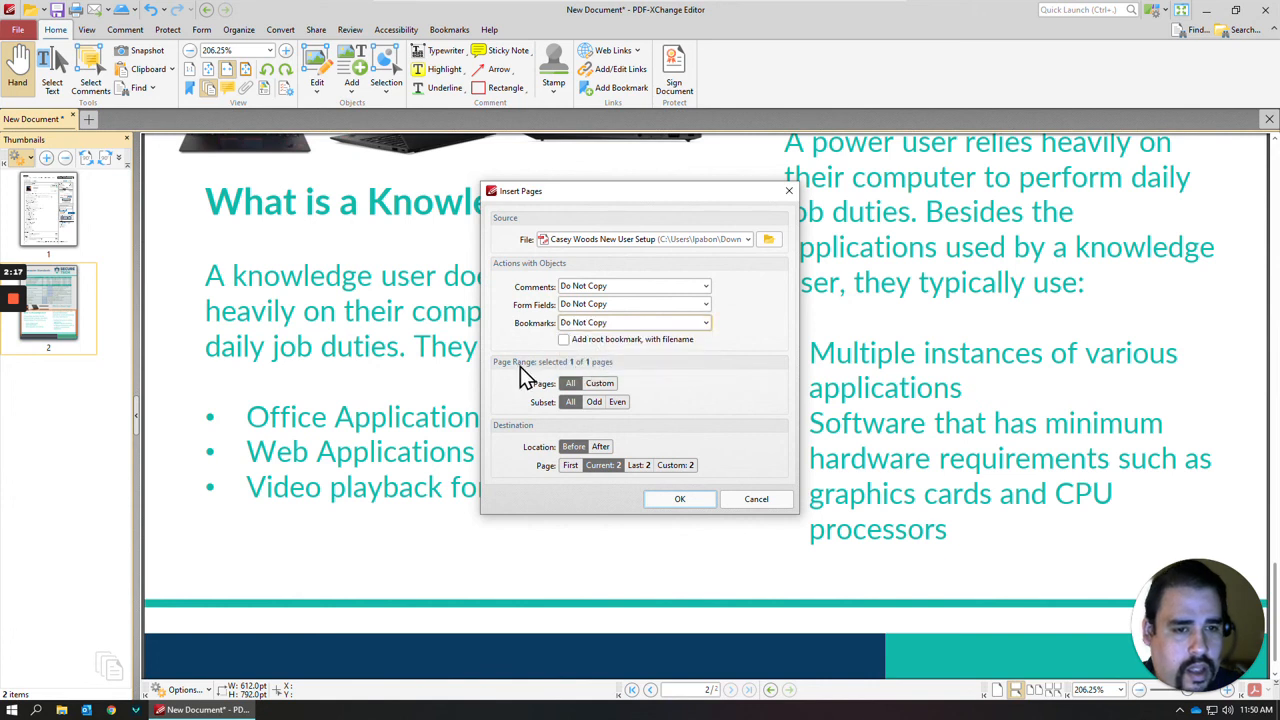
mouse_move(553, 383)
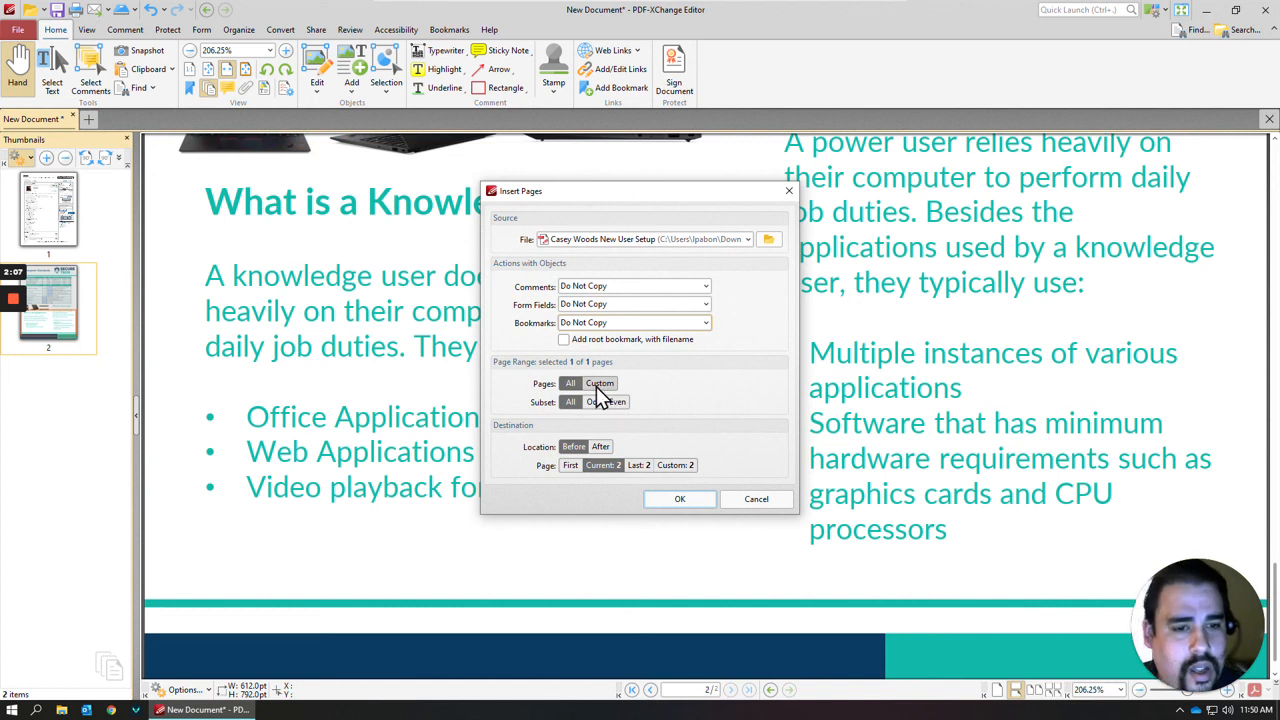
click(600, 383)
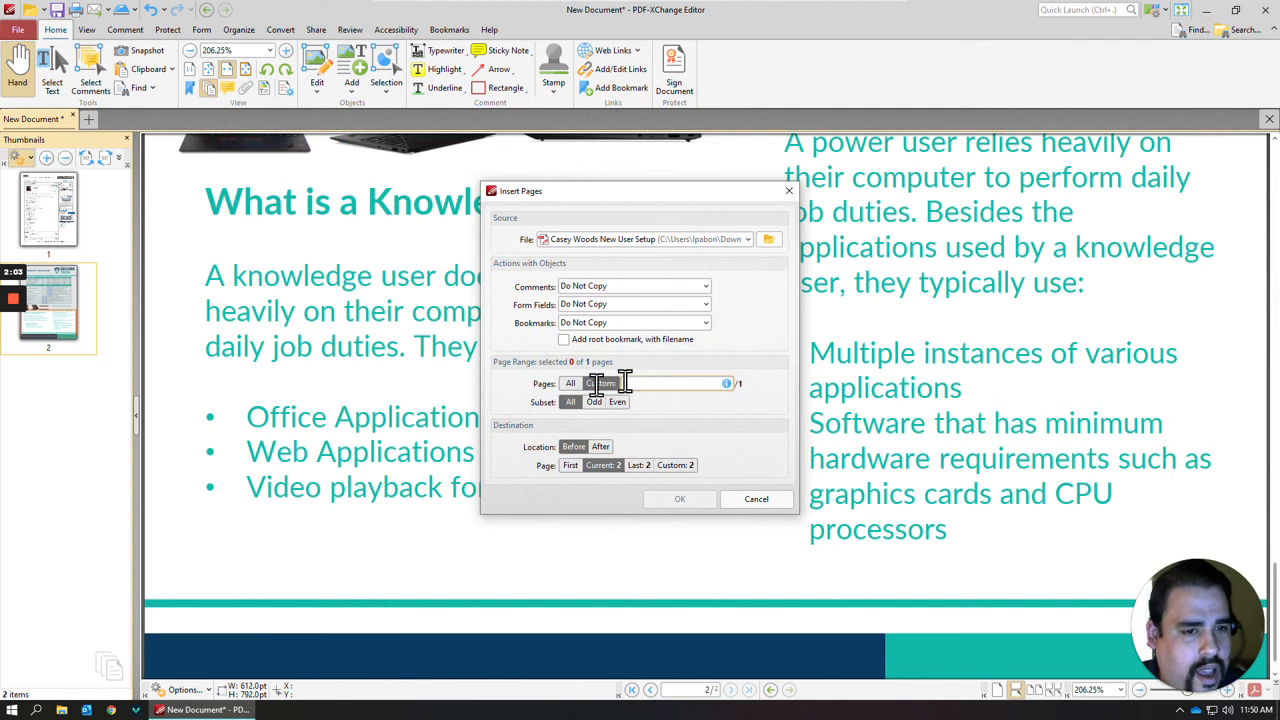
click(570, 383)
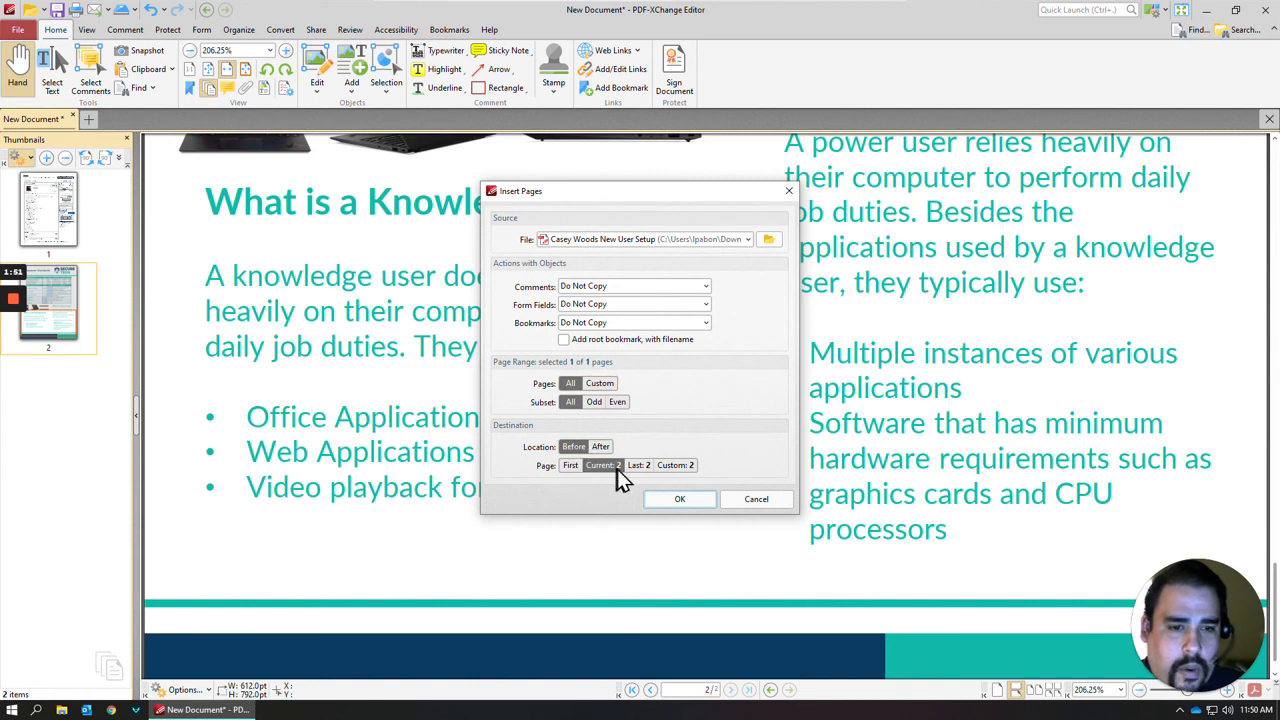
mouse_move(610, 480)
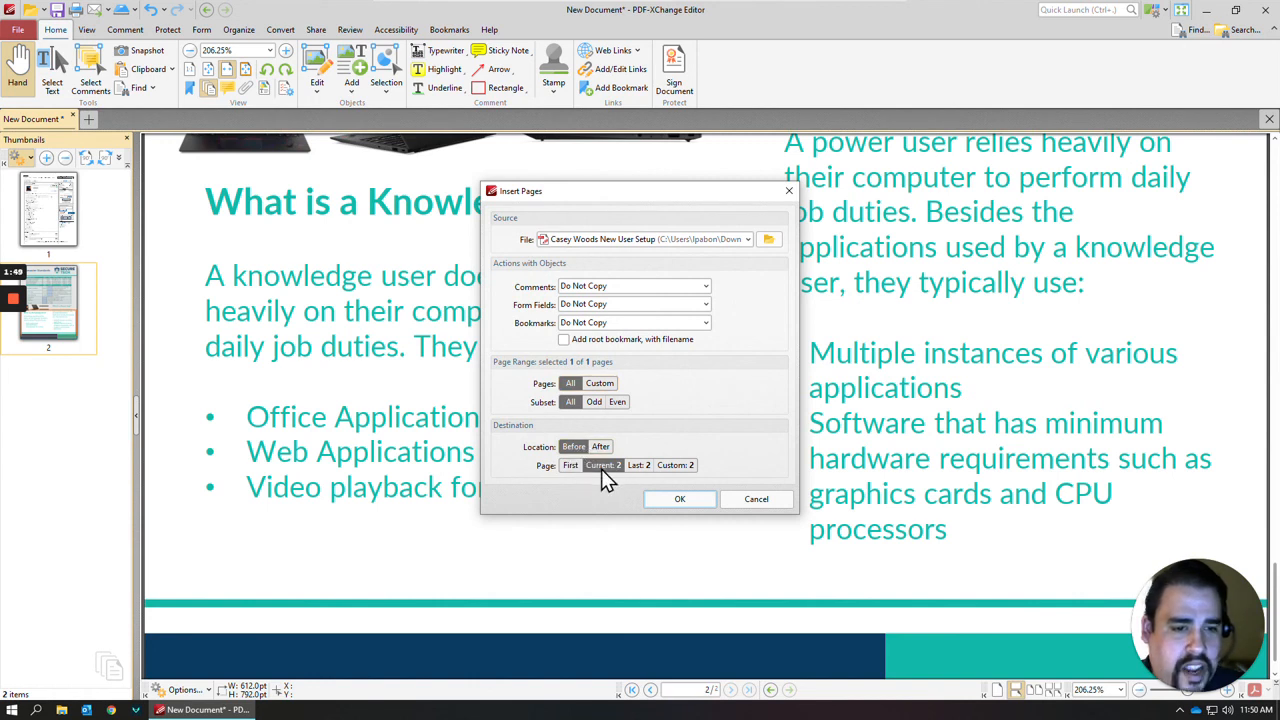
click(571, 465)
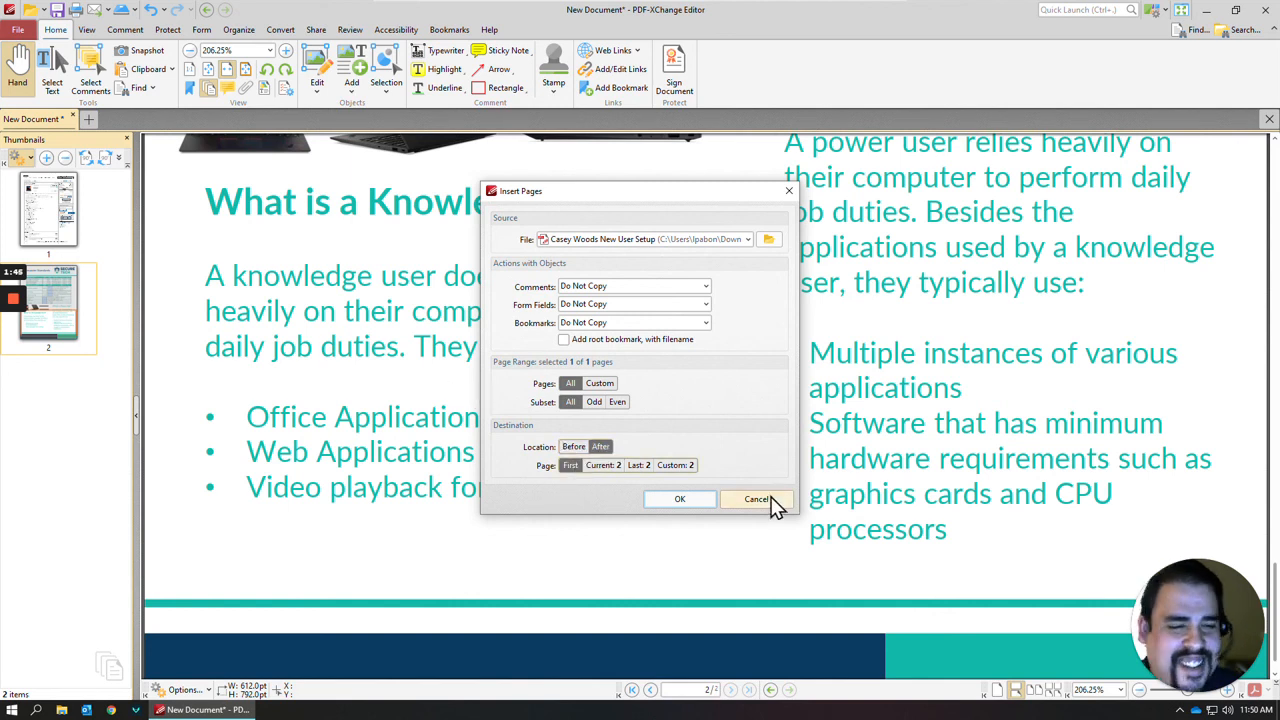
click(756, 499)
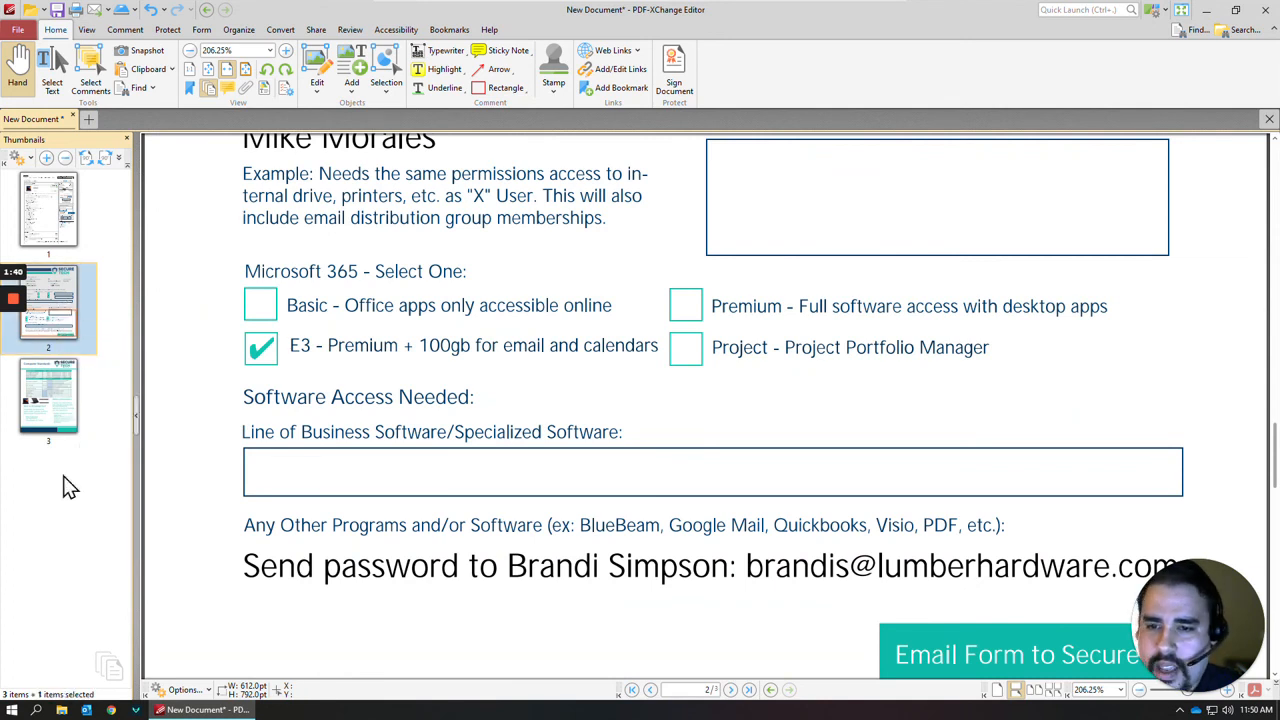
View the inserted setup form on page 2 and bring up the Organize tools
click(48, 400)
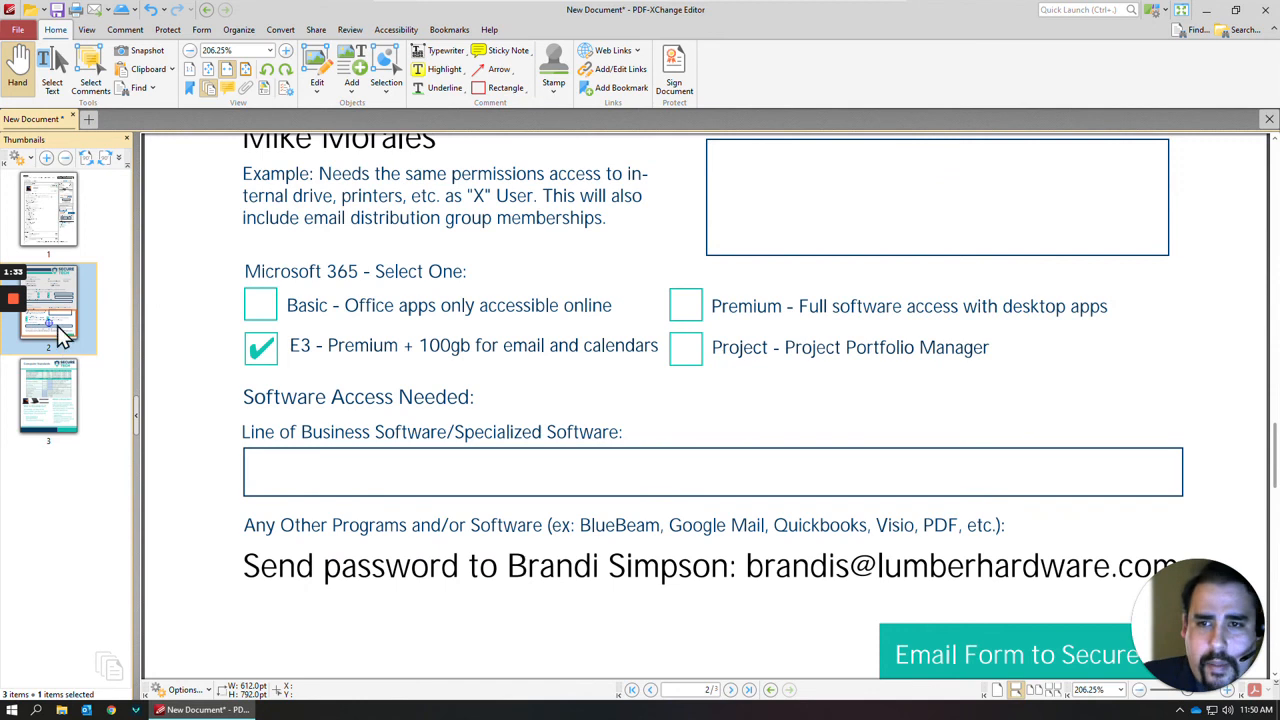
mouse_move(517, 395)
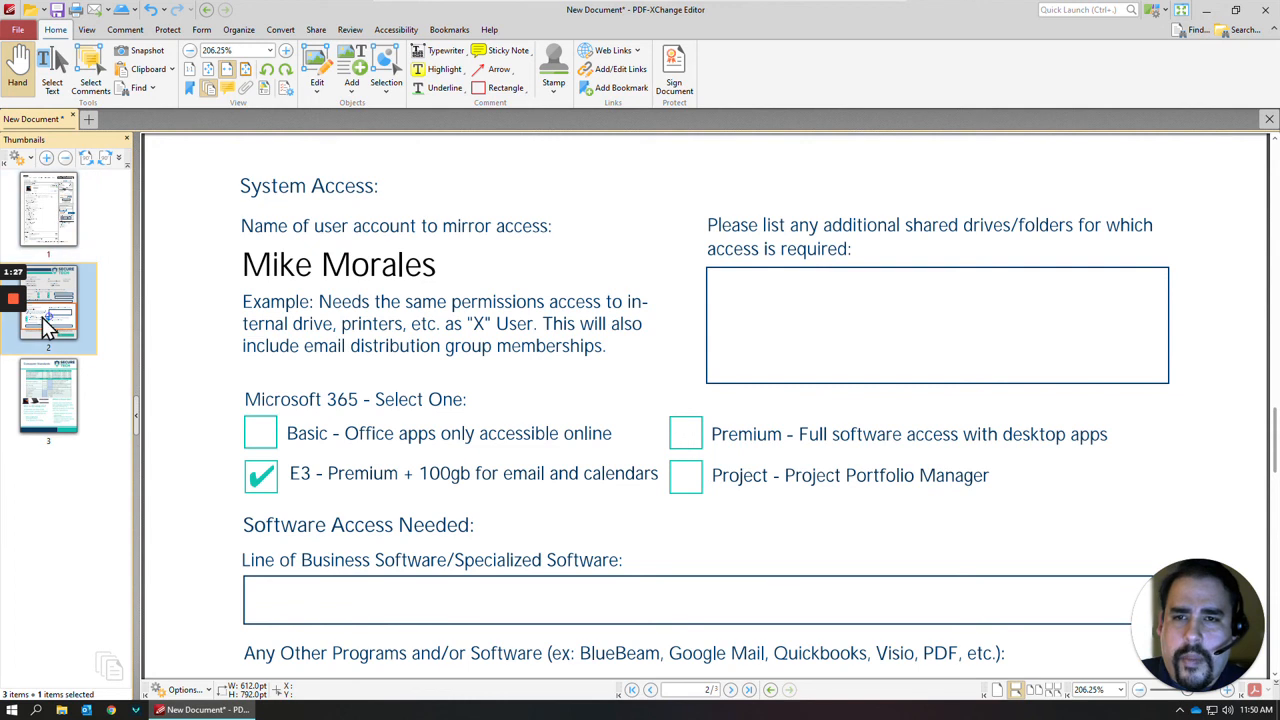
mouse_move(125, 45)
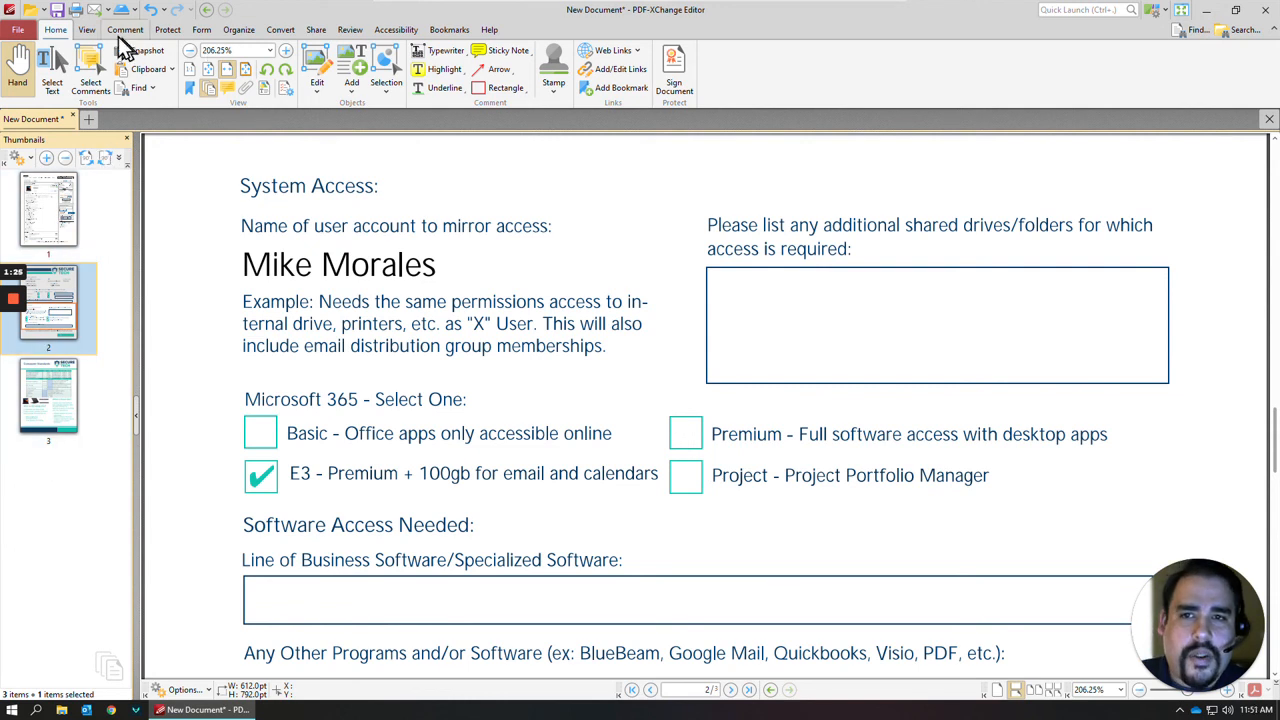
click(238, 29)
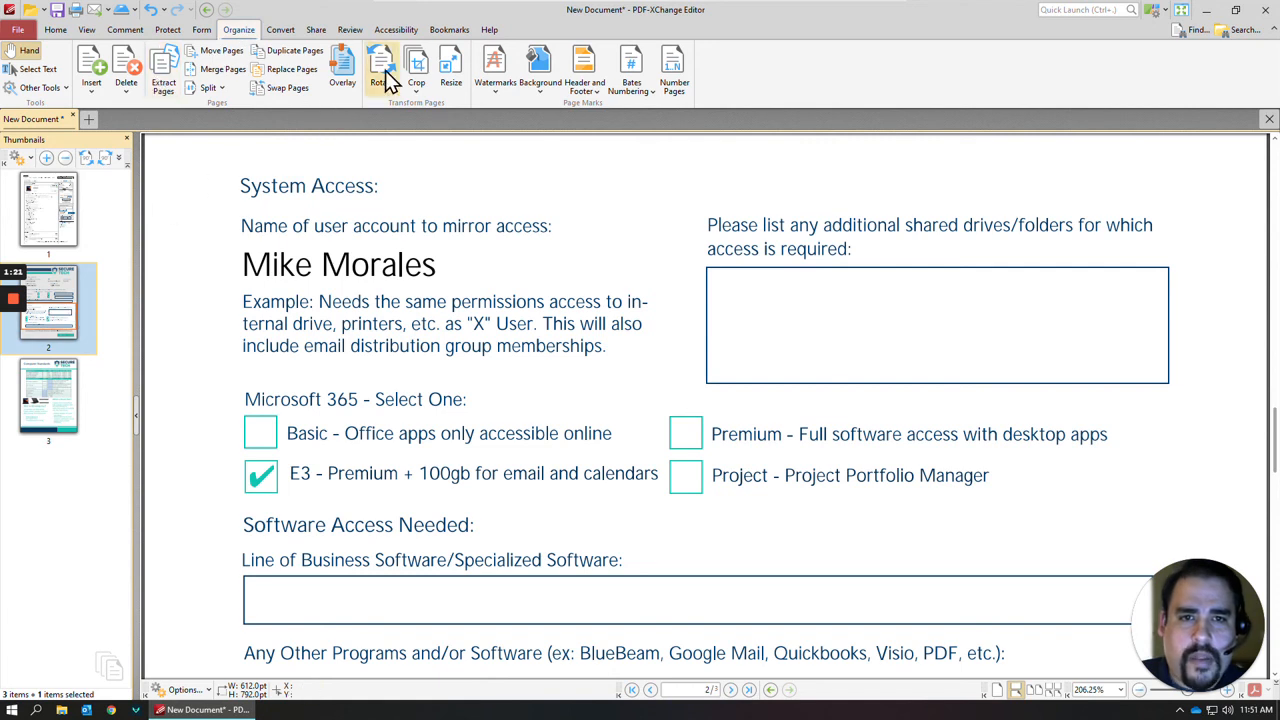
click(381, 70)
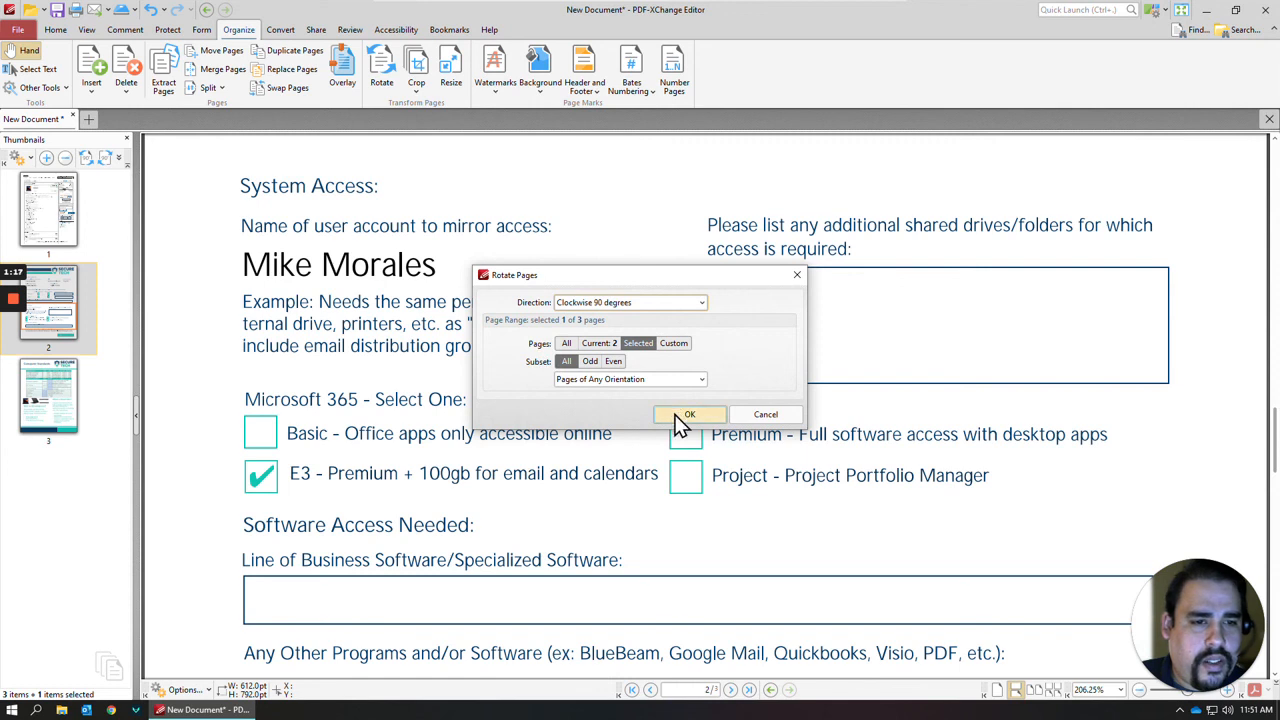
click(689, 414)
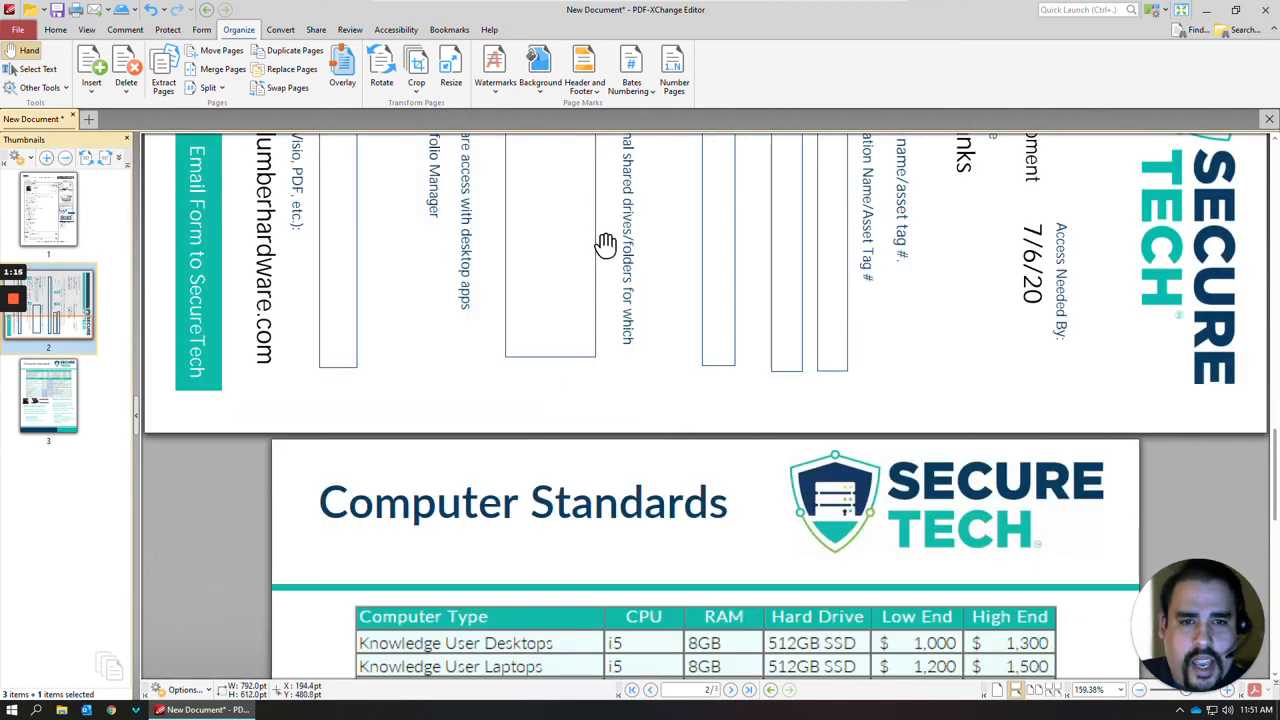
click(381, 65)
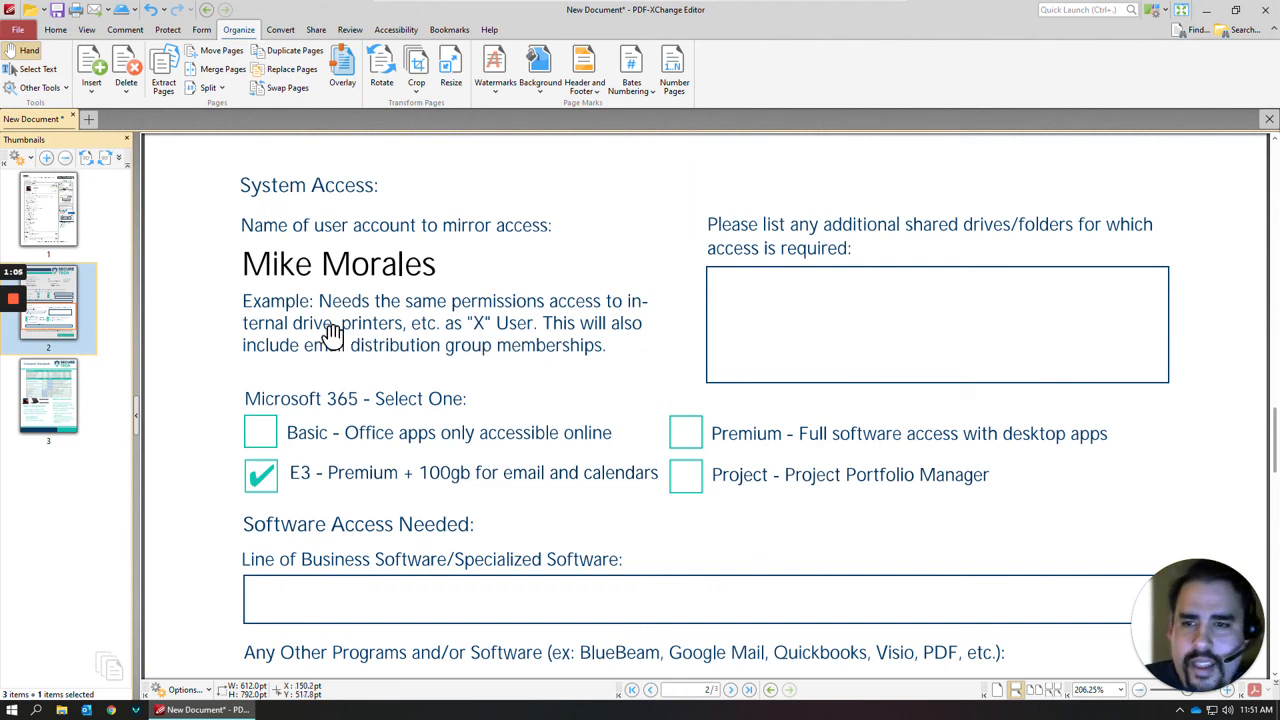
scroll(down, 3)
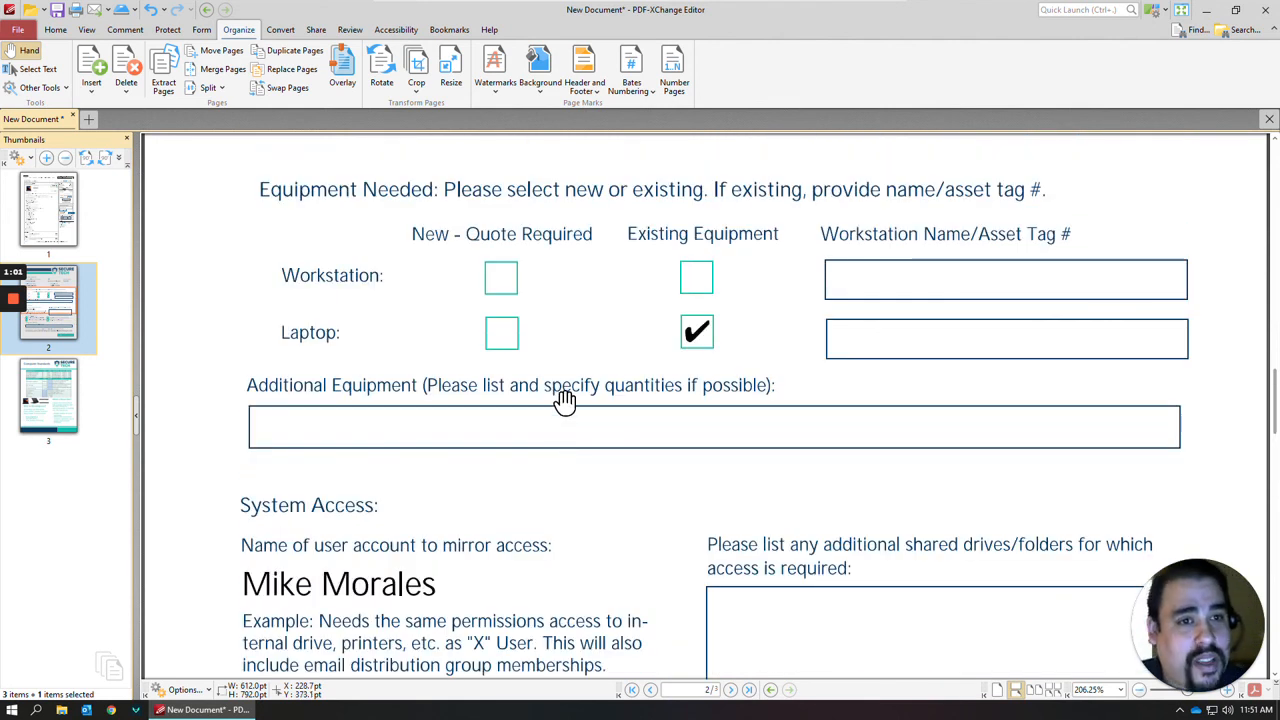
mouse_move(665, 135)
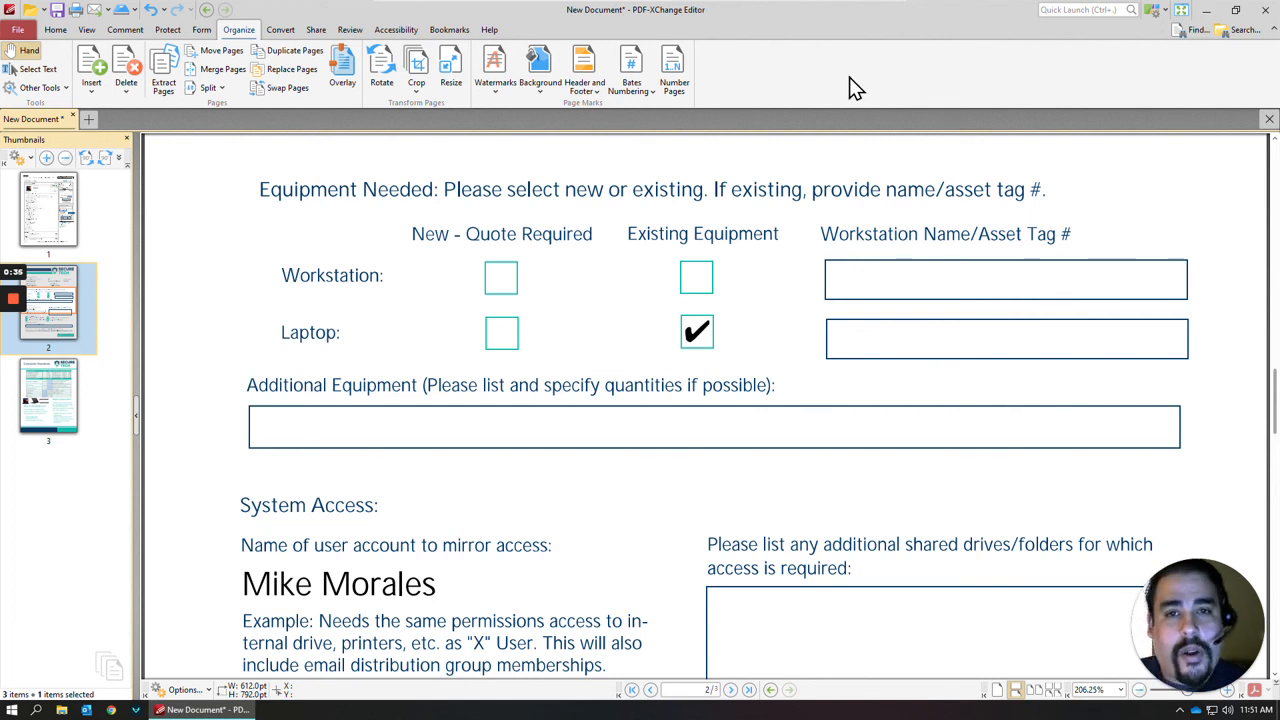
mouse_move(845, 105)
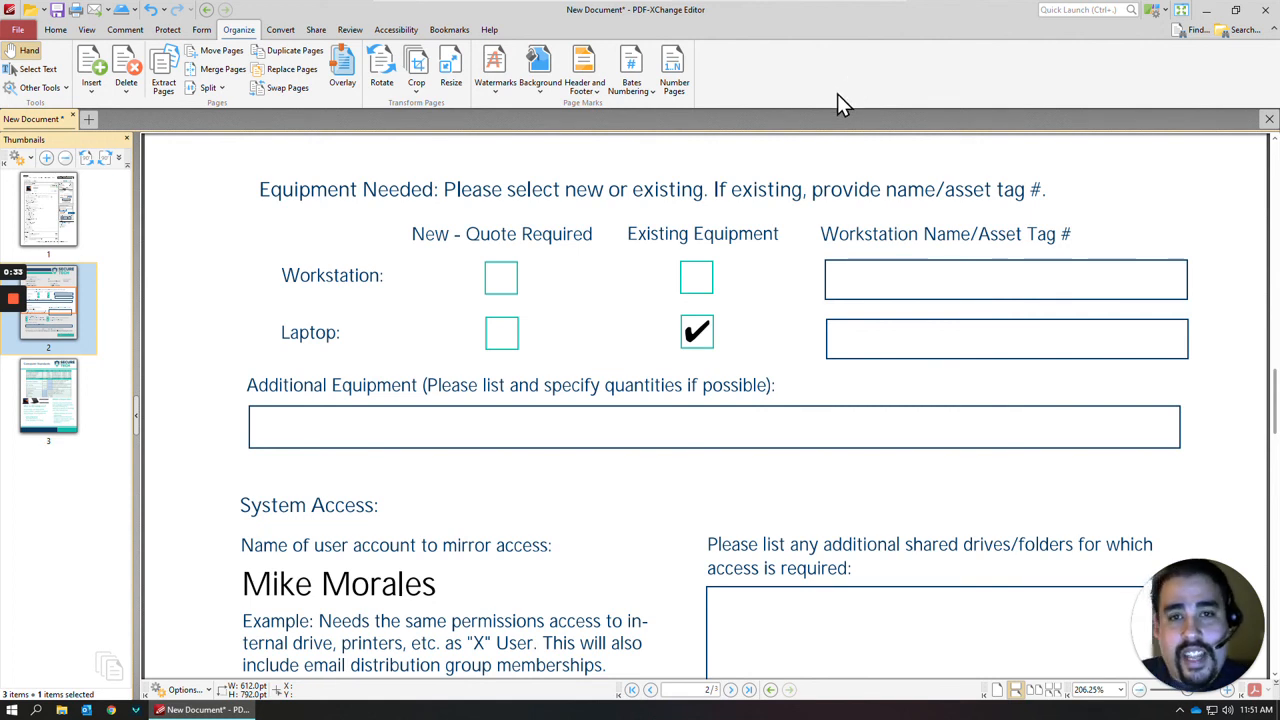